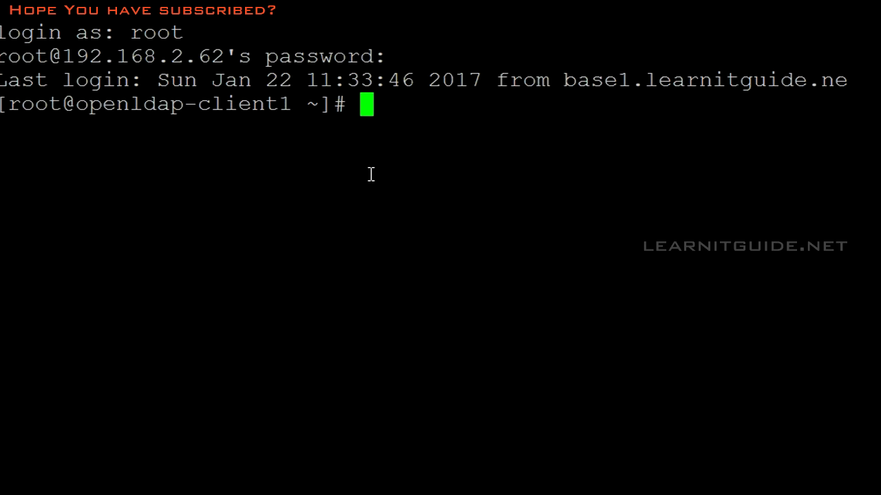
# Install openldap-clients and nss-pam-ldapd with yum on openldap-client1.
pyautogui.write('yum')
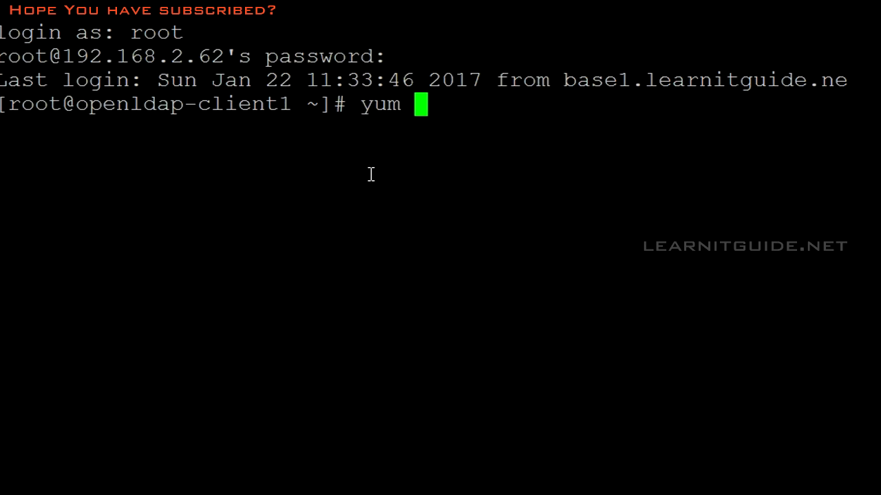
pyautogui.write('insta')
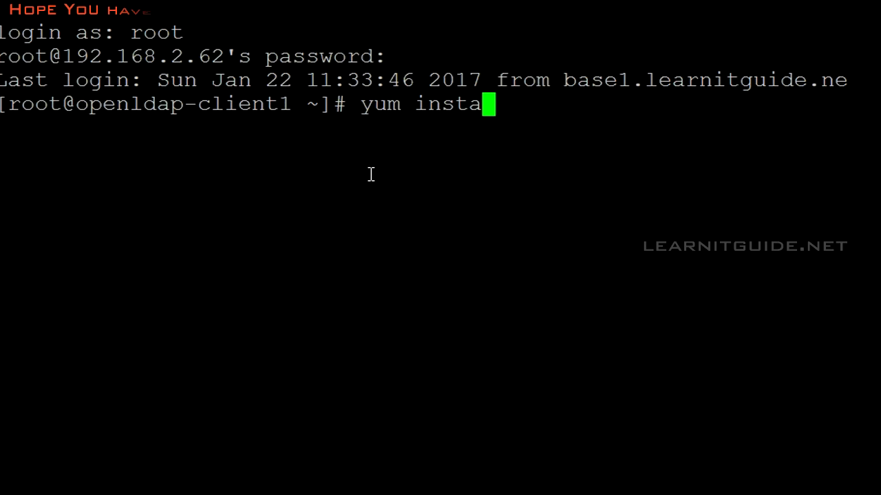
pyautogui.press('ctrl+c')
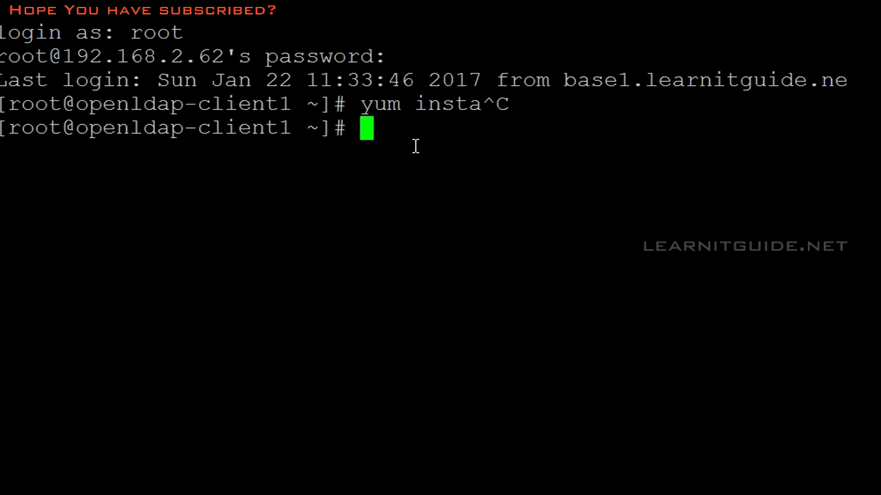
pyautogui.write('yum install -y openldap-clients nss-pam-ldapd')
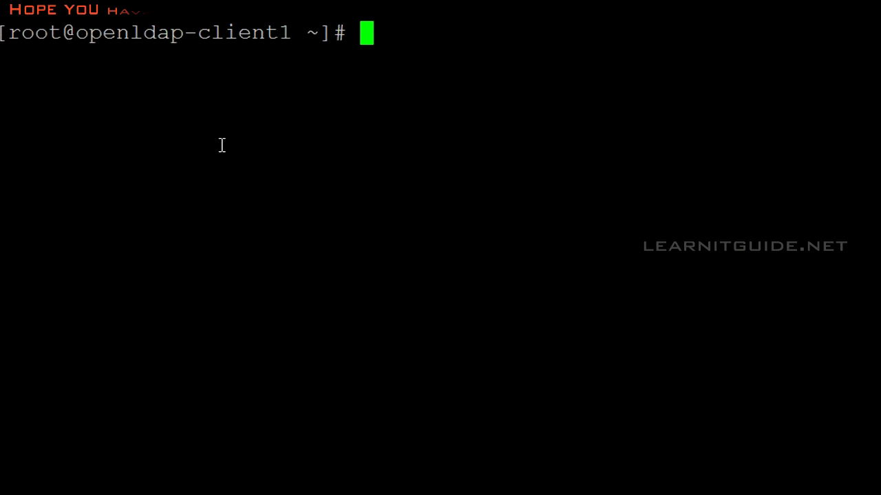
# Launch authconfig-tui from the root prompt on the client.
pyautogui.write('au')
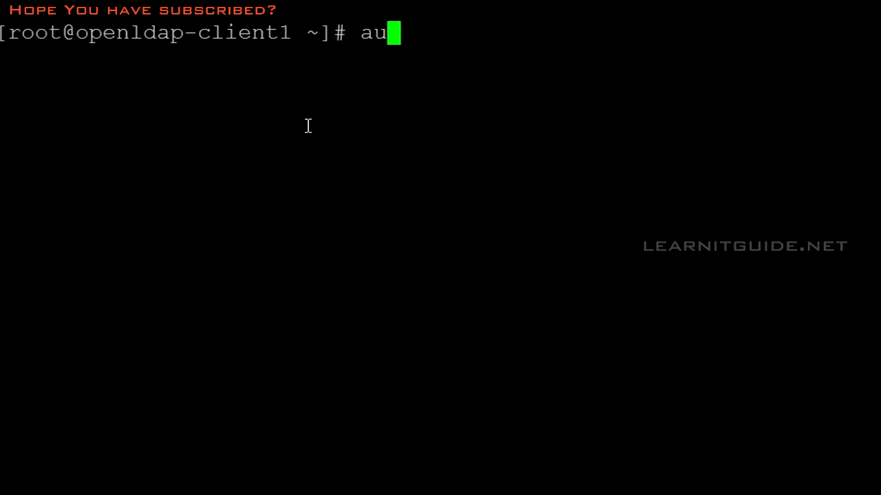
pyautogui.write('thco')
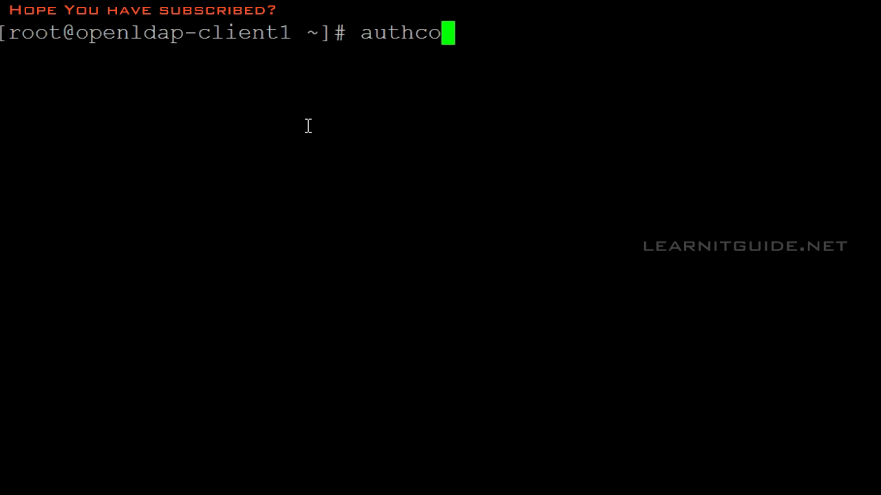
pyautogui.write('nfig-')
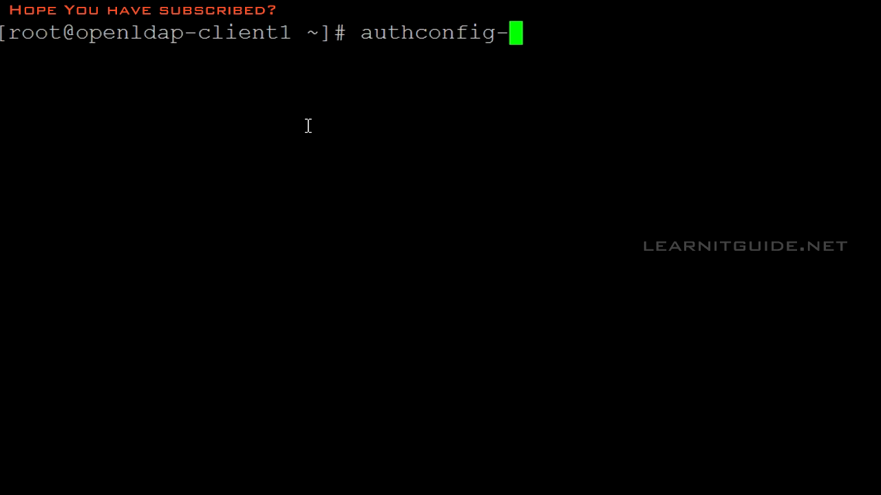
pyautogui.write('tui')
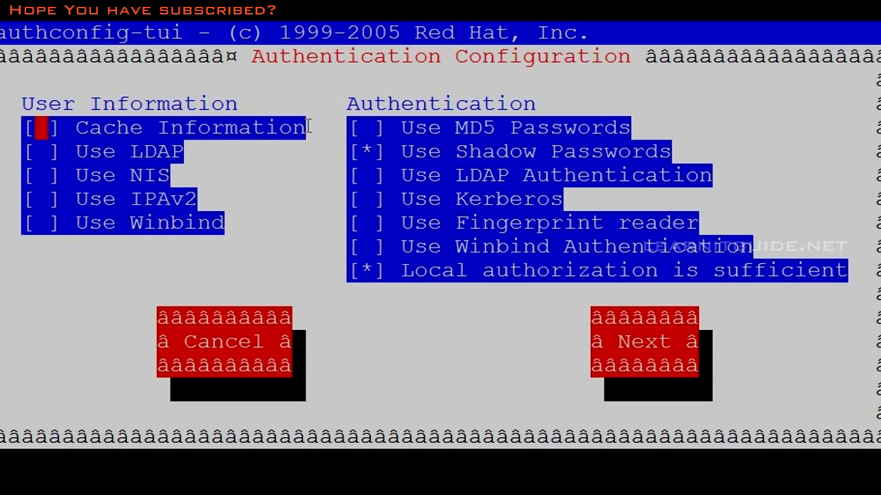
# Enable Use LDAP and Use LDAP Authentication, then proceed with Next.
pyautogui.press('Down')
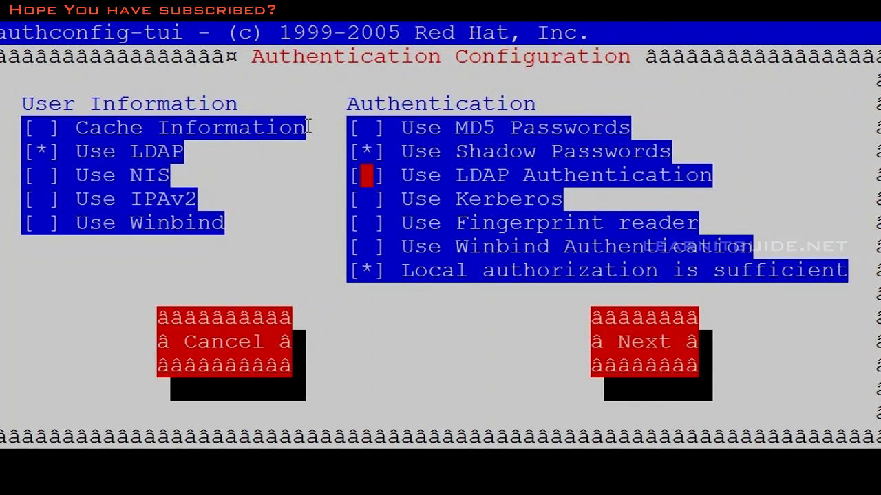
pyautogui.press('space')
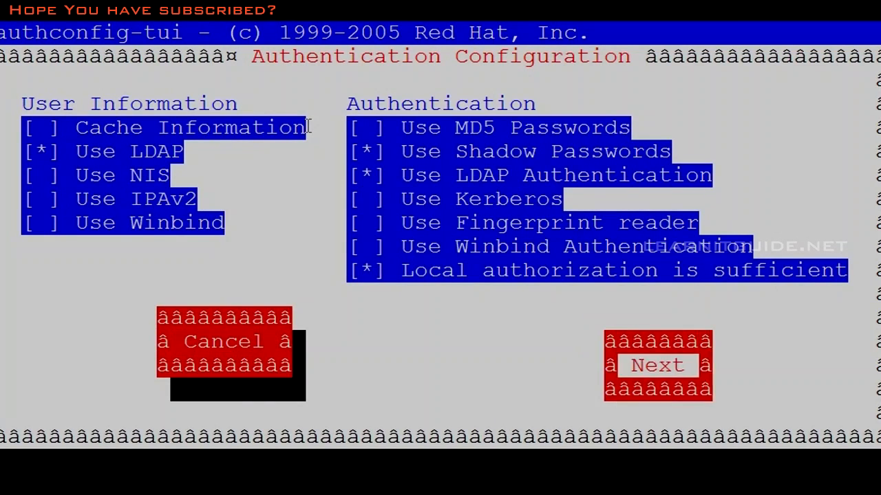
pyautogui.click(655, 365)
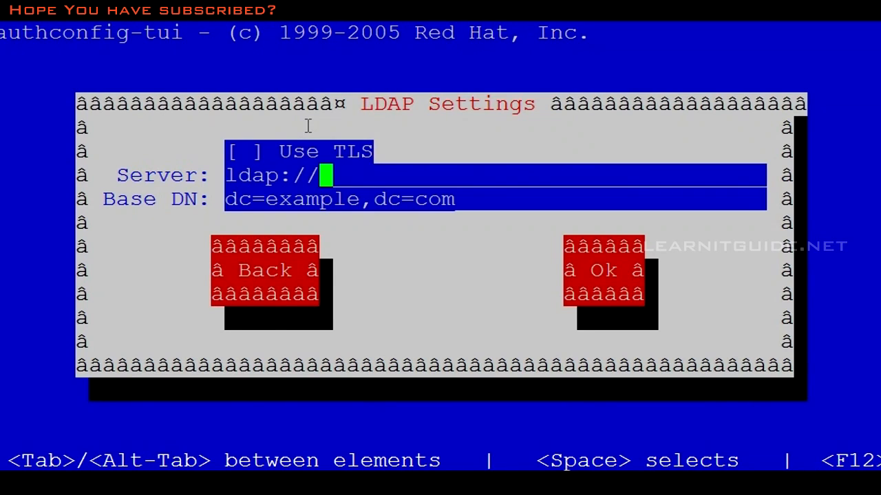
# Set LDAP server ldap://192.168.2.61 and base DN dc=learnitguide,dc=net, and confirm with Ok.
pyautogui.write('openl')
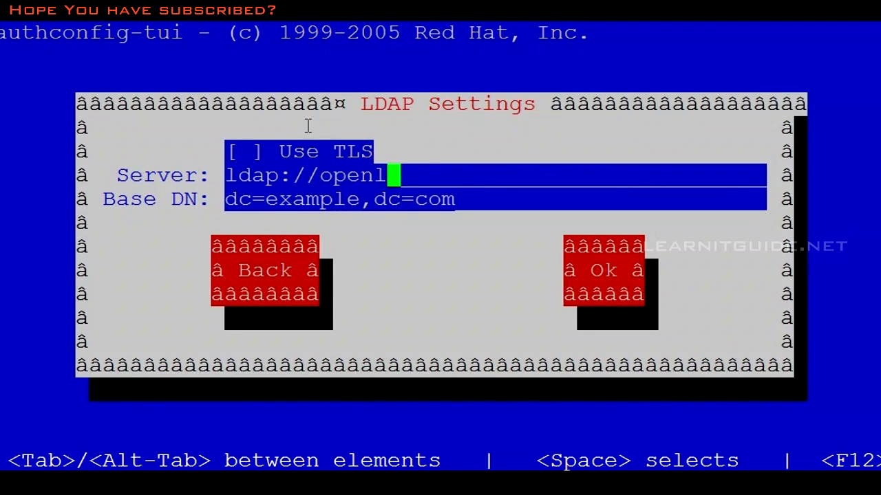
pyautogui.write('dap-')
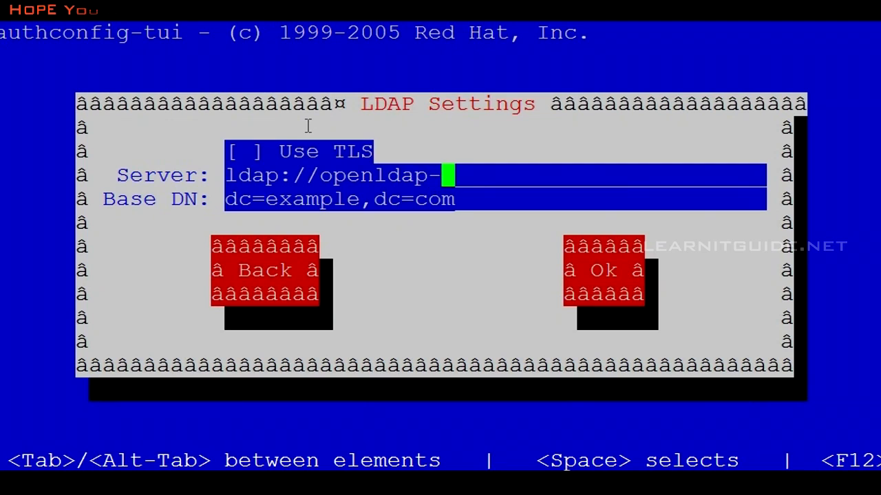
pyautogui.write('server1')
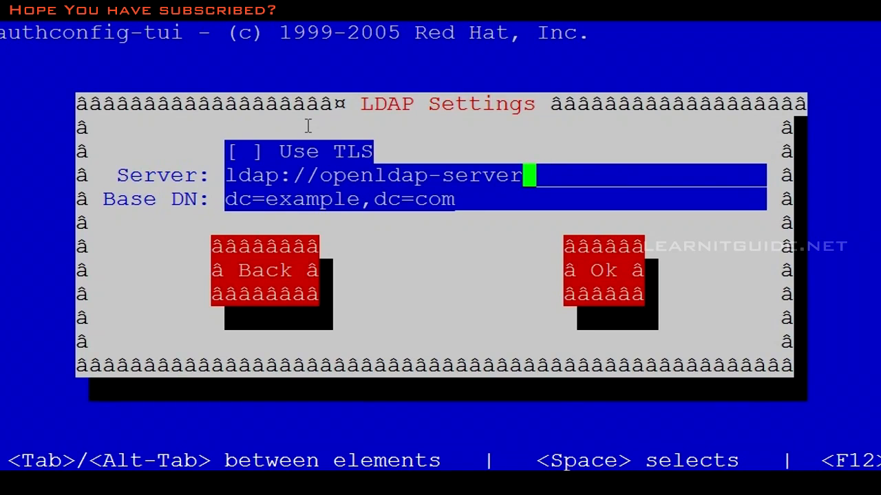
pyautogui.write('192')
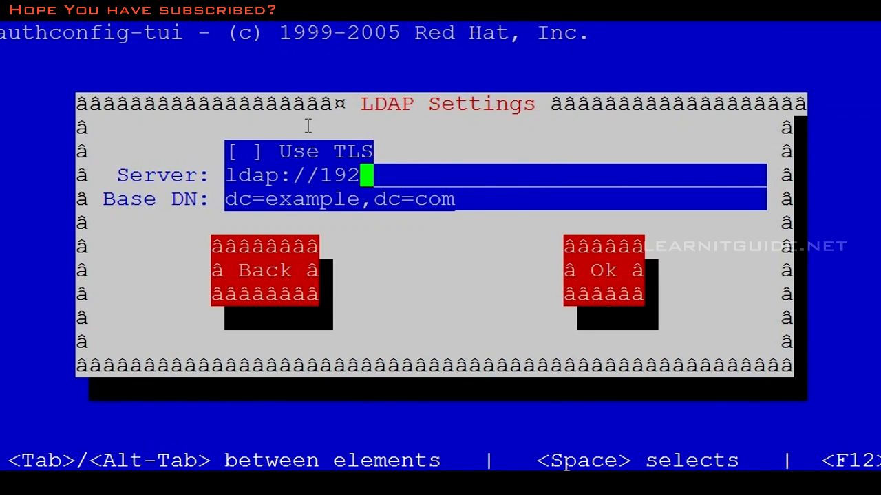
pyautogui.write('.168.2.')
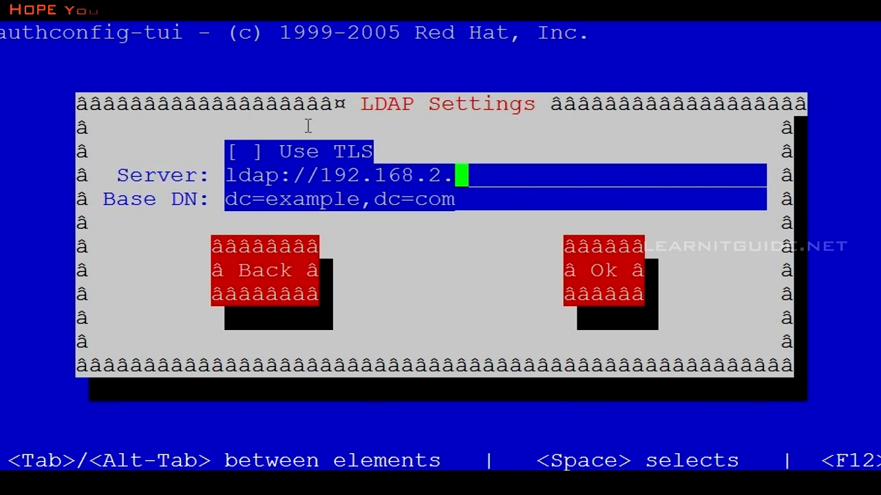
pyautogui.write('61')
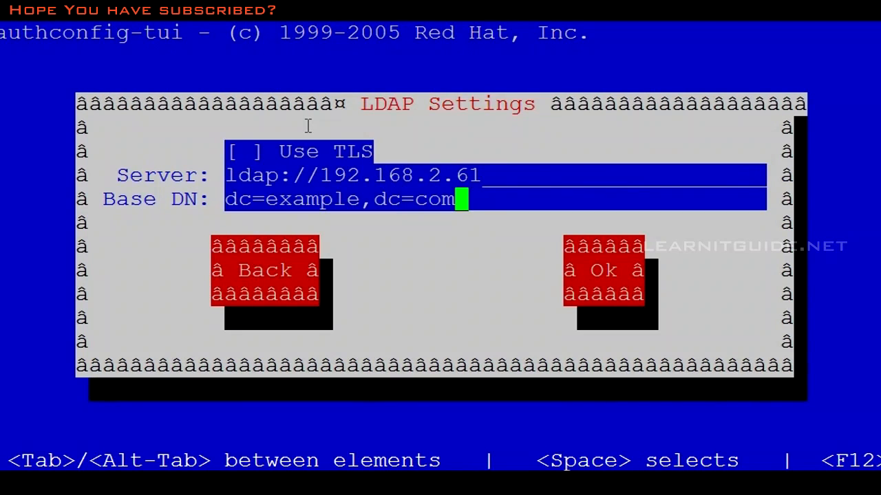
pyautogui.press('BackSpace')
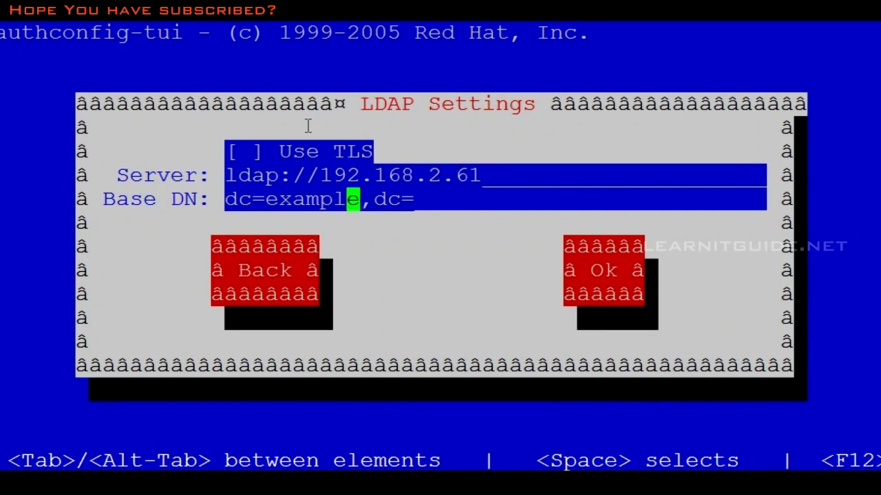
pyautogui.press('BackSpace')
pyautogui.write('learnitguid')
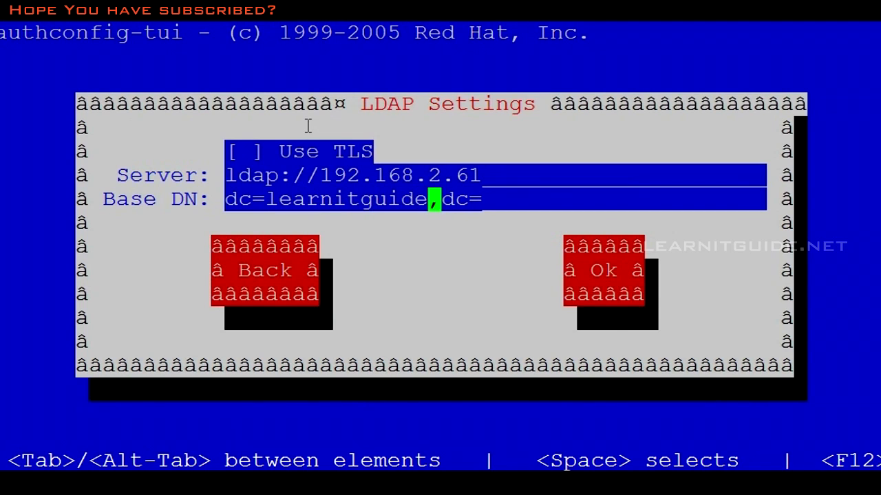
pyautogui.write('net')
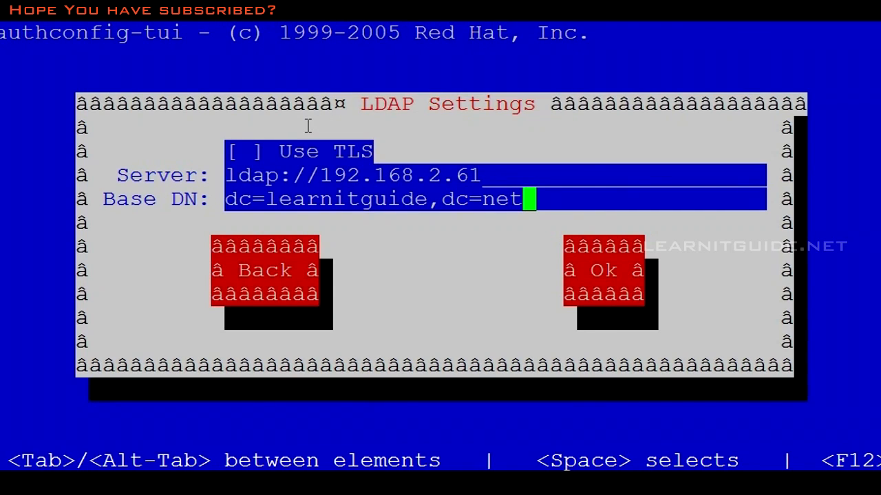
pyautogui.press('Tab')
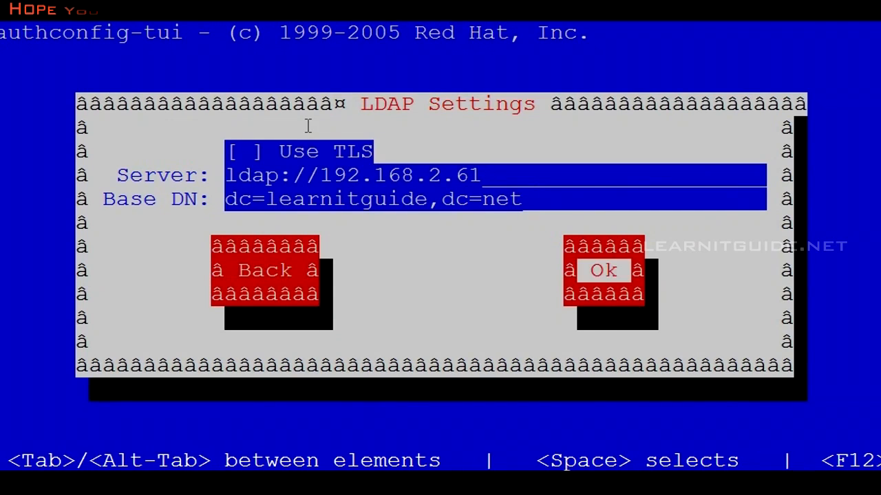
pyautogui.click(602, 271)
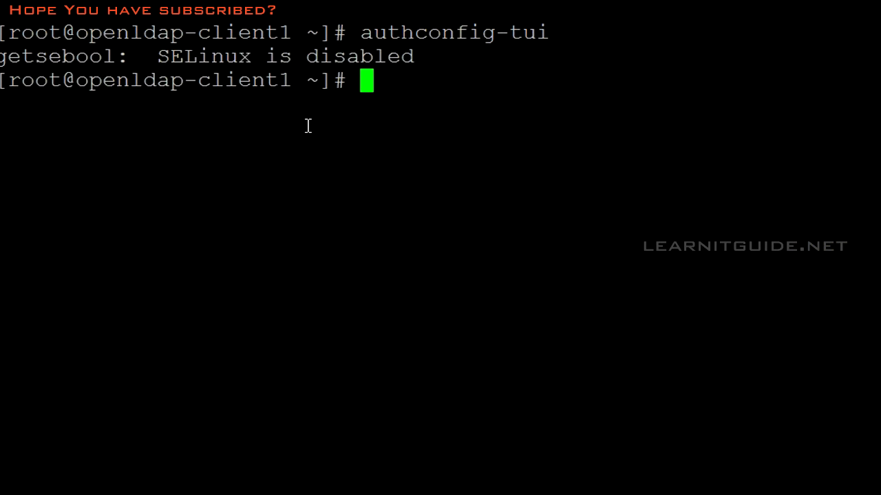
pyautogui.moveTo(388, 164)
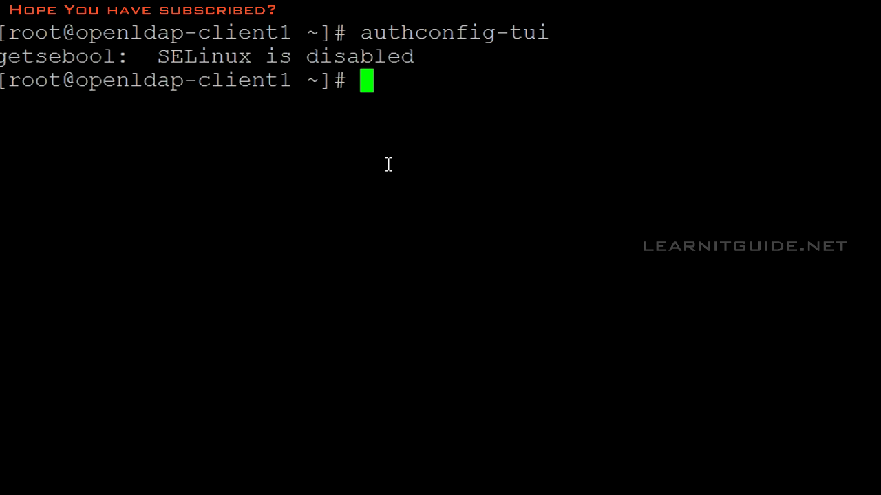
pyautogui.write('cat /etc/p')
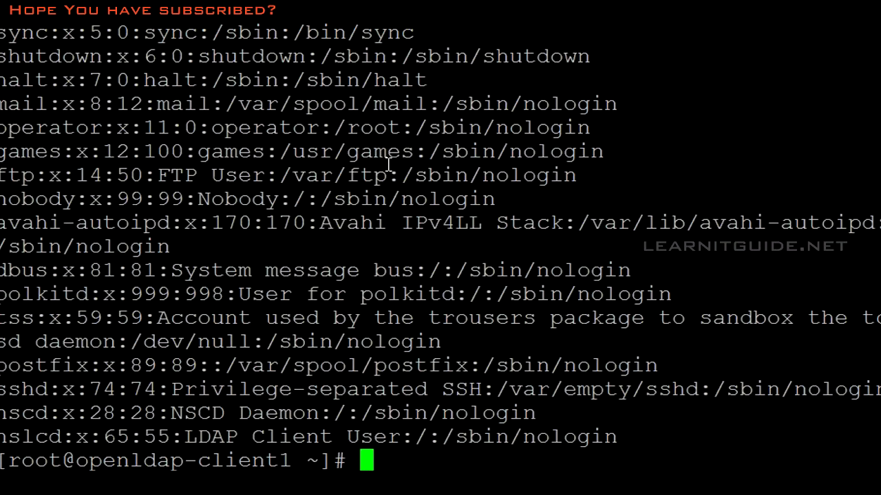
pyautogui.moveTo(88, 444)
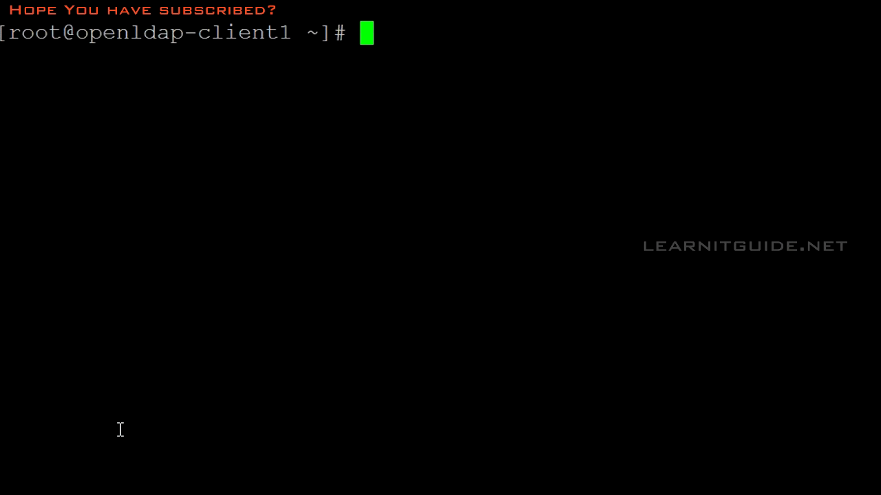
# Look up user1 and user3 with getent passwd and view /etc/passwd.
pyautogui.write('get')
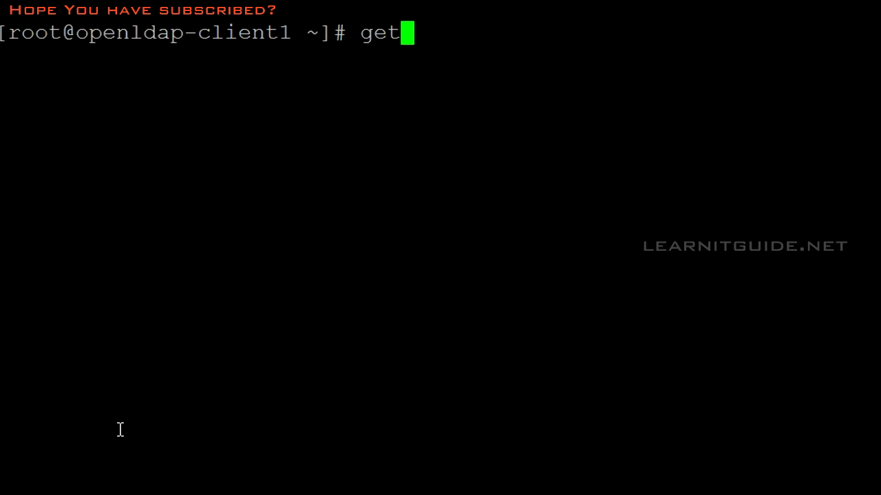
pyautogui.write('ent')
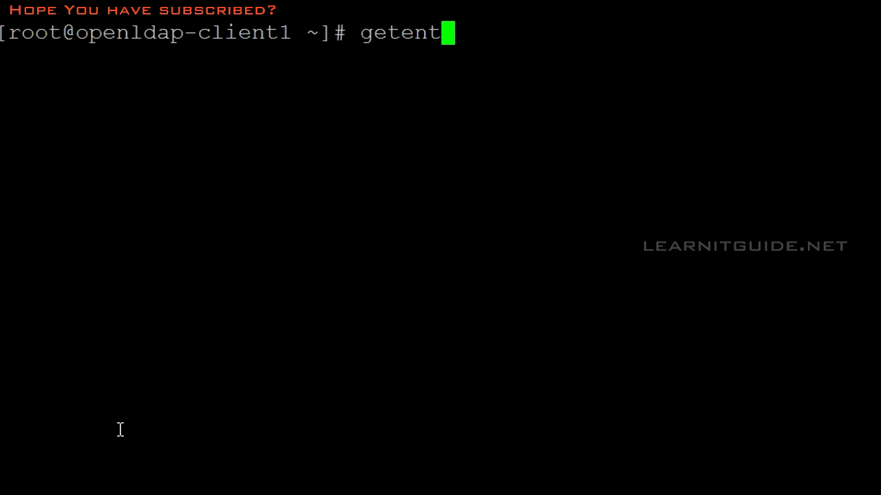
pyautogui.write('" "')
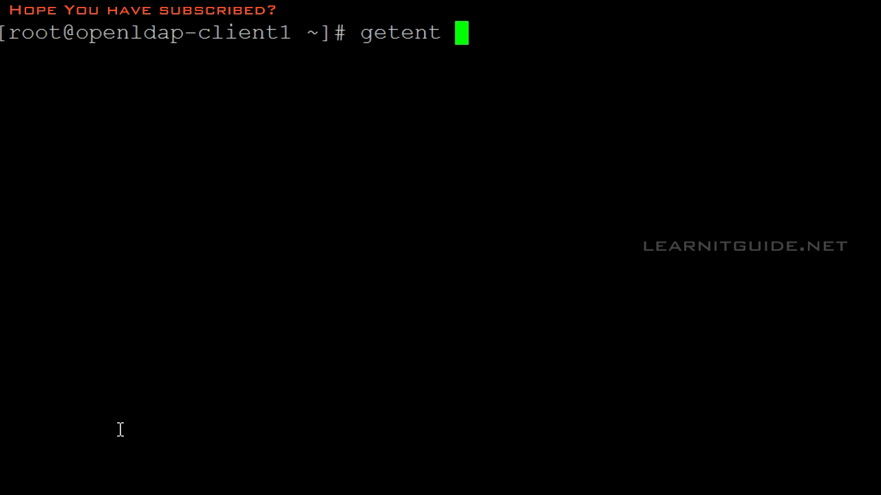
pyautogui.write('passwd')
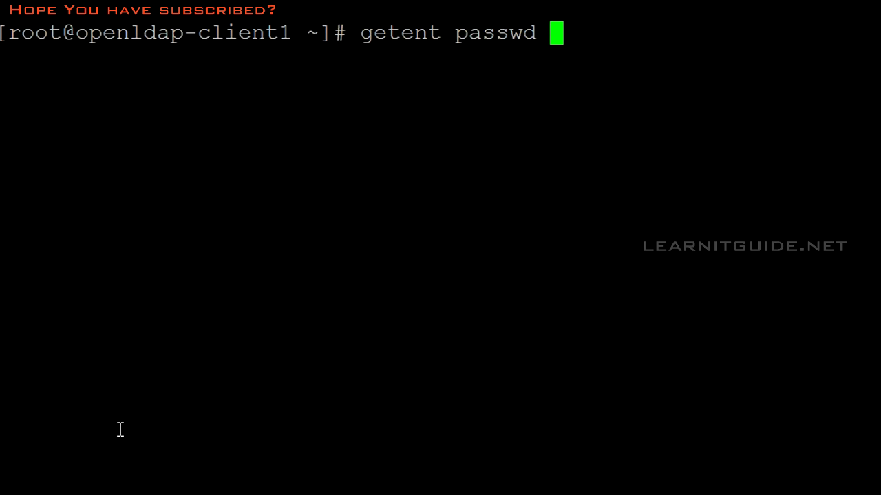
pyautogui.write('user1')
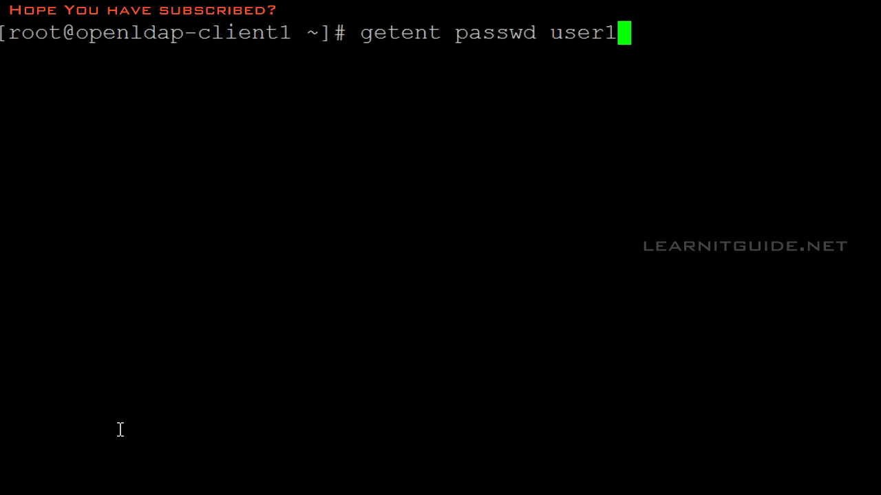
pyautogui.moveTo(412, 238)
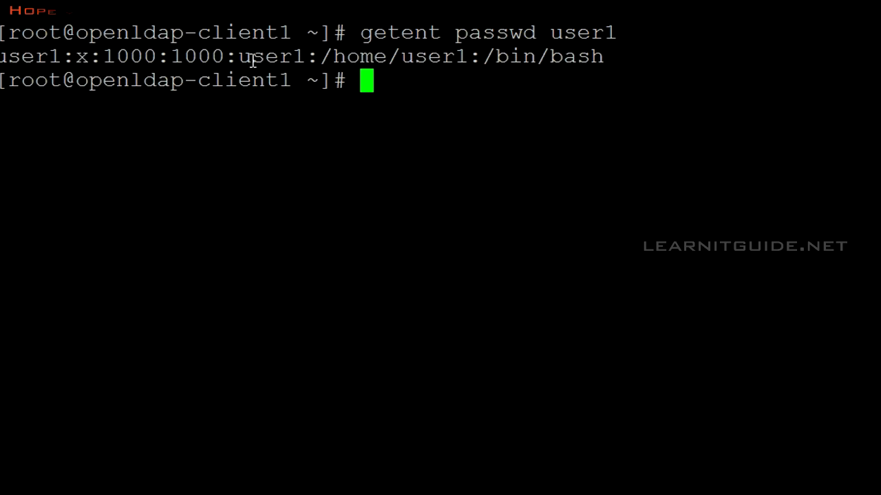
pyautogui.write('getent passwd user1')
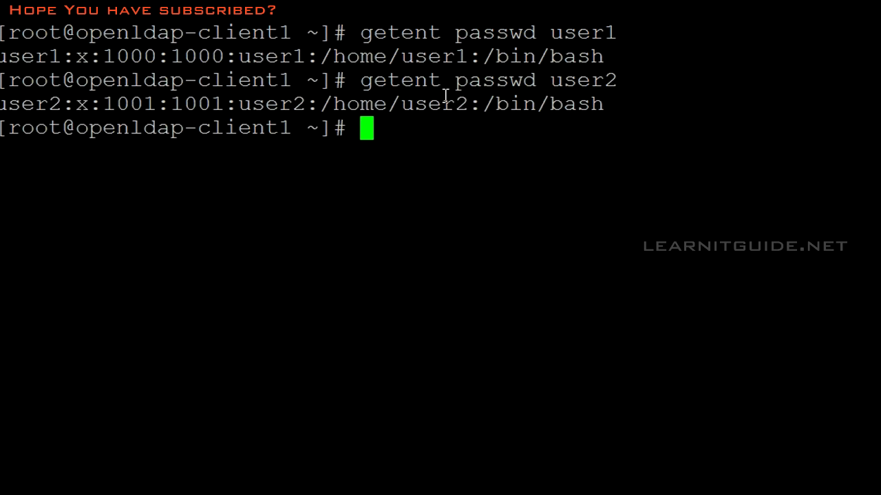
pyautogui.write('getent passwd user3')
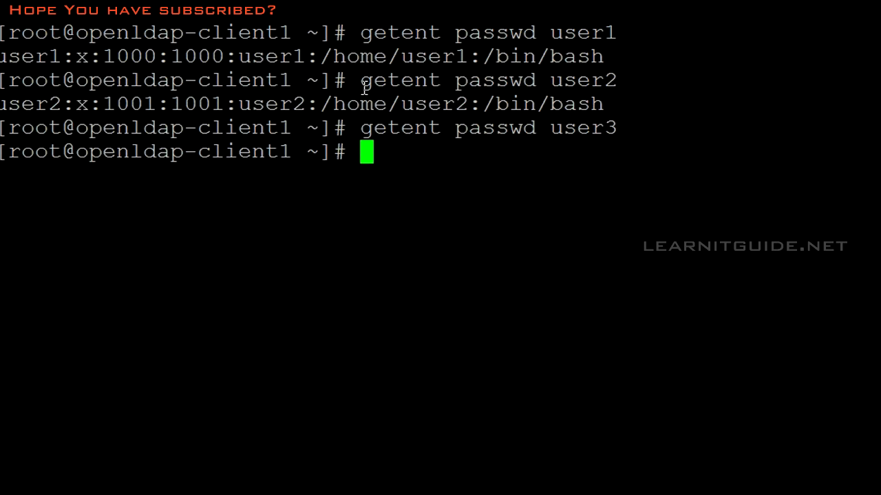
pyautogui.moveTo(388, 62)
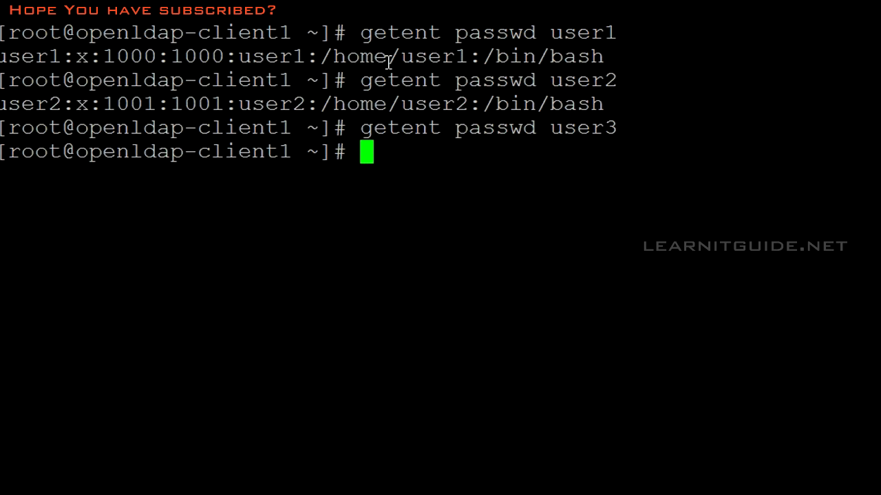
pyautogui.write('cat /etc/pas')
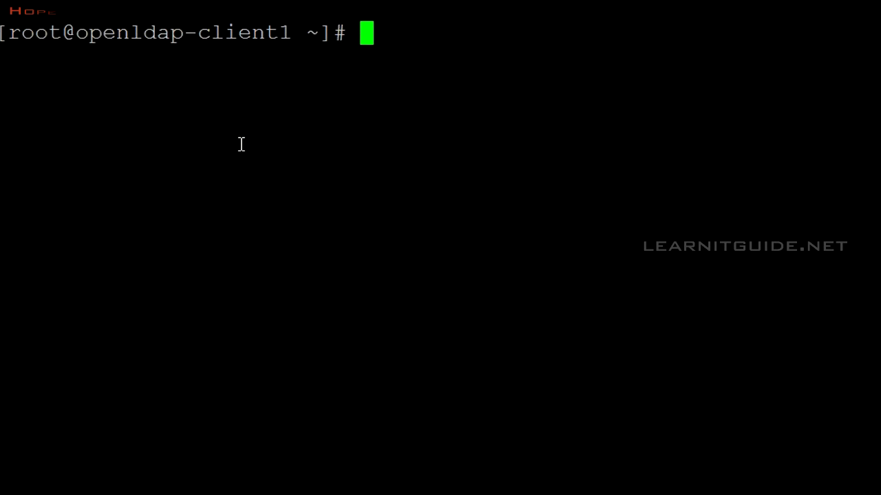
# Switch to LDAP user1 with su - user1 and check the current directory with pwd.
pyautogui.write('su -')
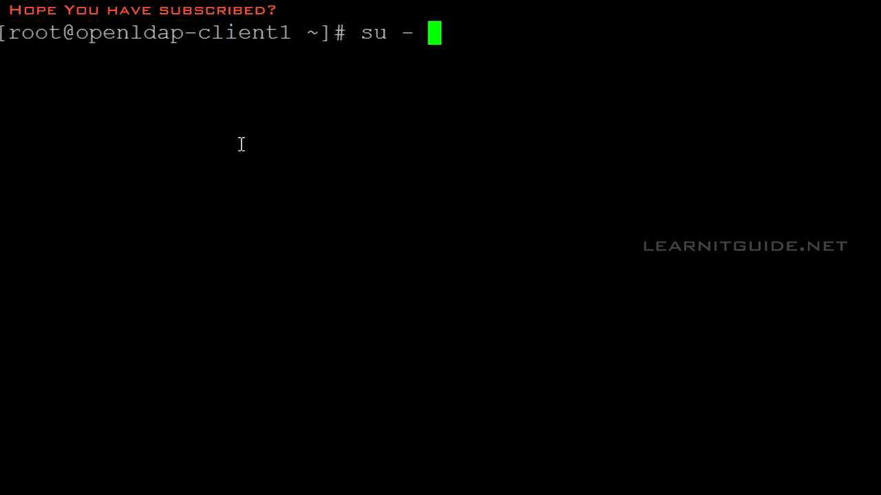
pyautogui.write('u')
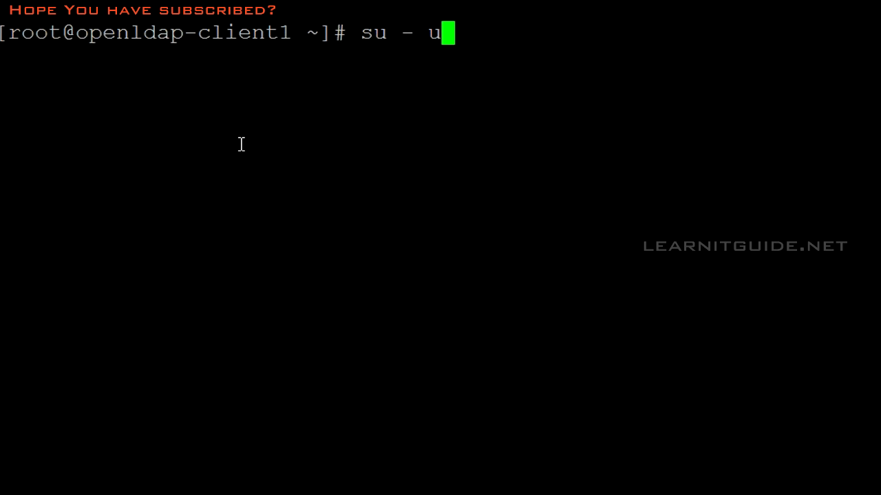
pyautogui.write('ser1')
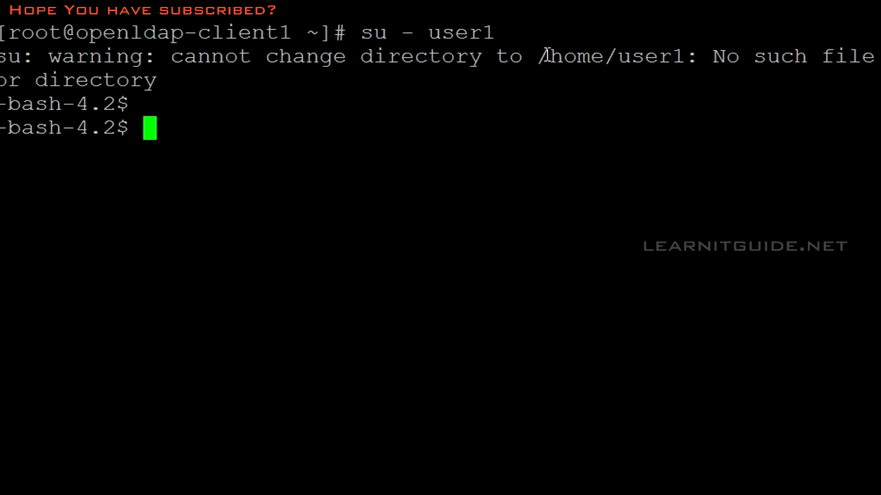
pyautogui.moveTo(396, 150)
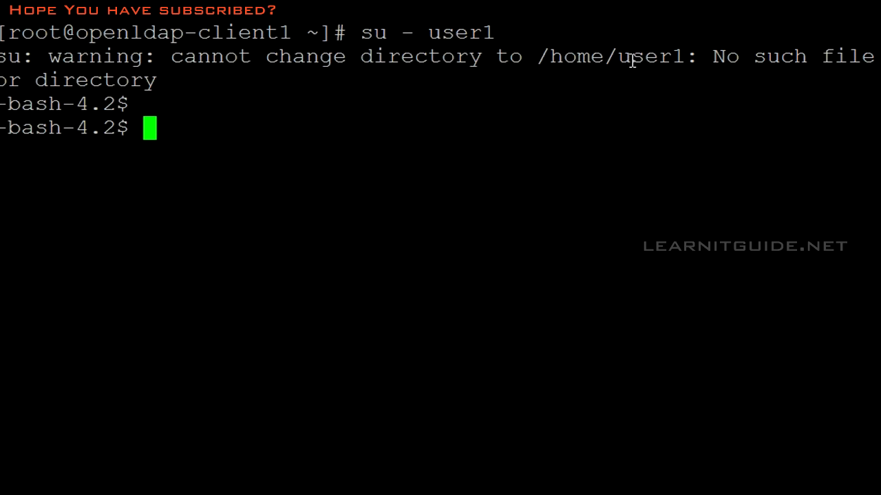
pyautogui.moveTo(501, 103)
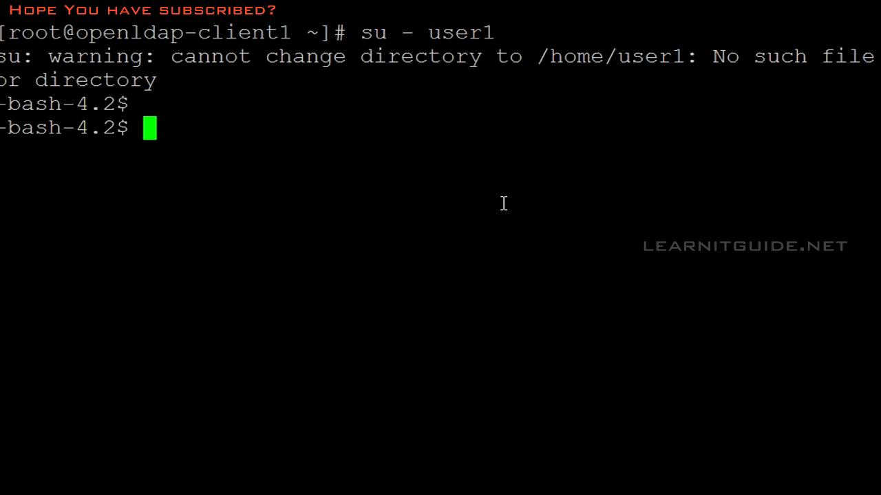
pyautogui.moveTo(493, 196)
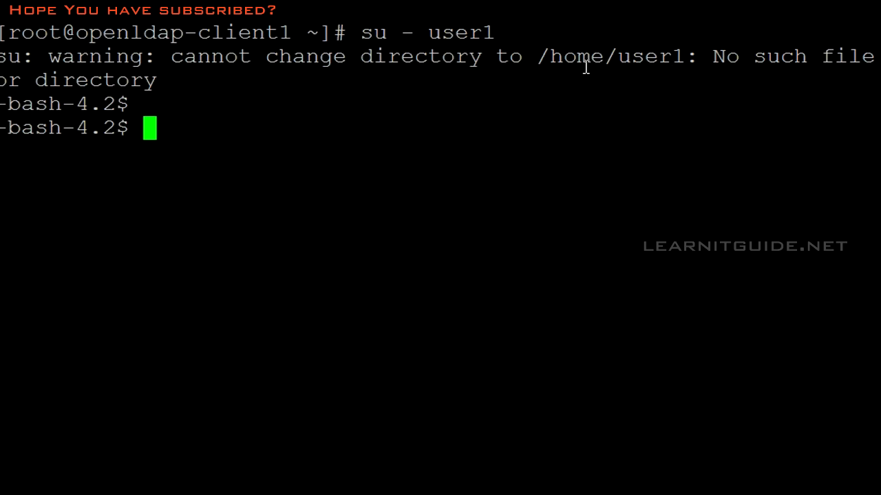
pyautogui.moveTo(617, 103)
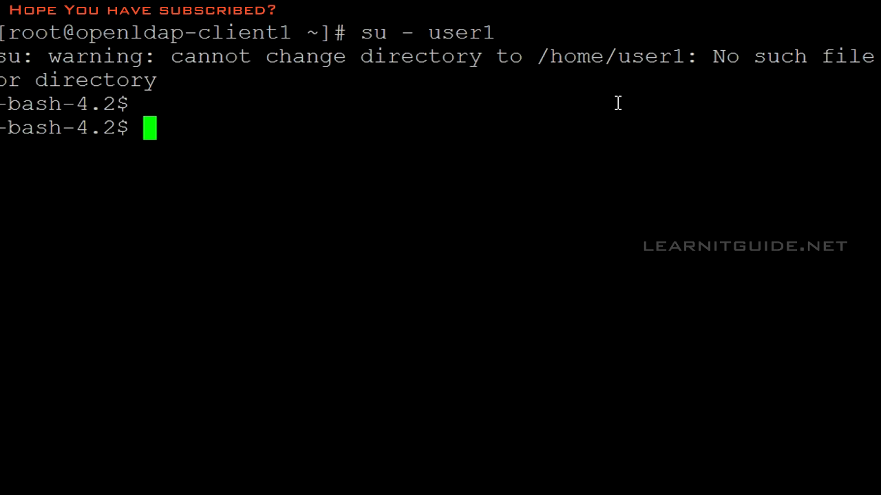
pyautogui.moveTo(464, 126)
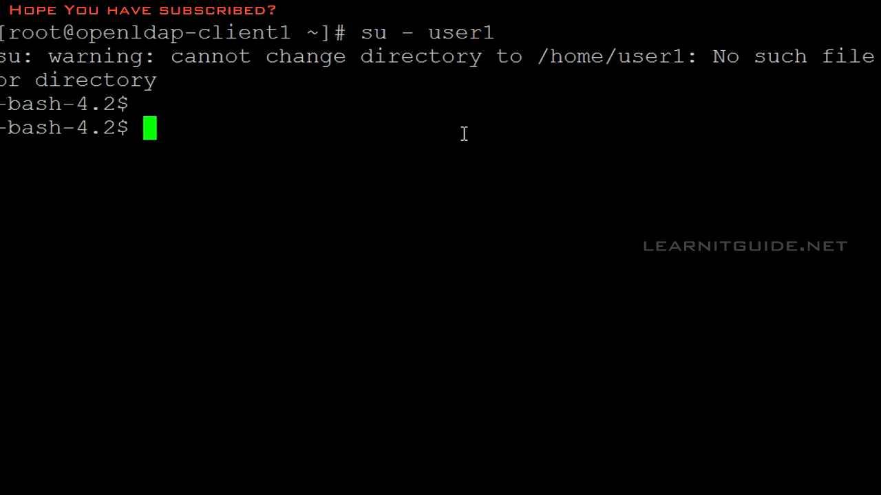
pyautogui.write('pwd')
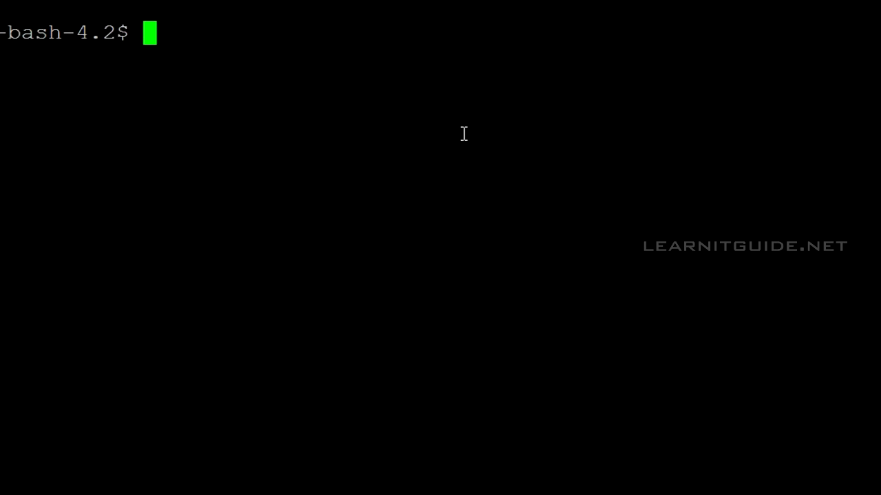
# Log out of the client, list /home on the server, and add '/home/ *(rw)' to /etc/exports.
pyautogui.write('logout')
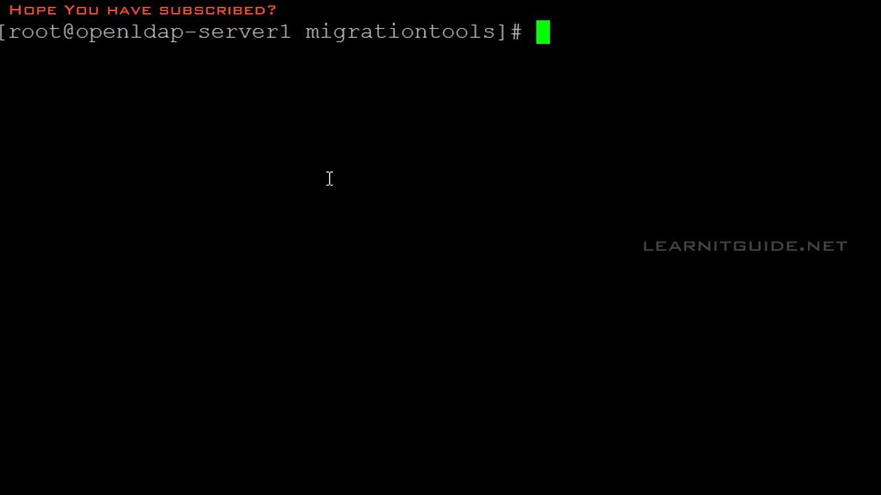
pyautogui.moveTo(326, 177)
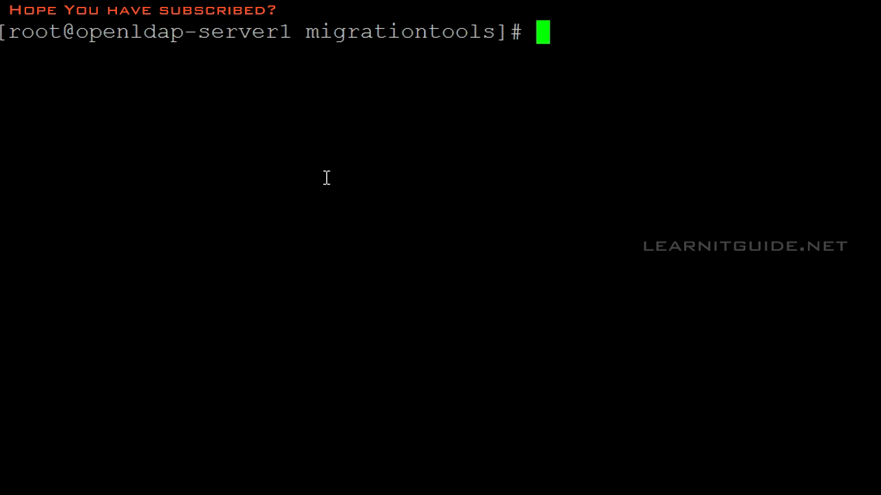
pyautogui.moveTo(389, 169)
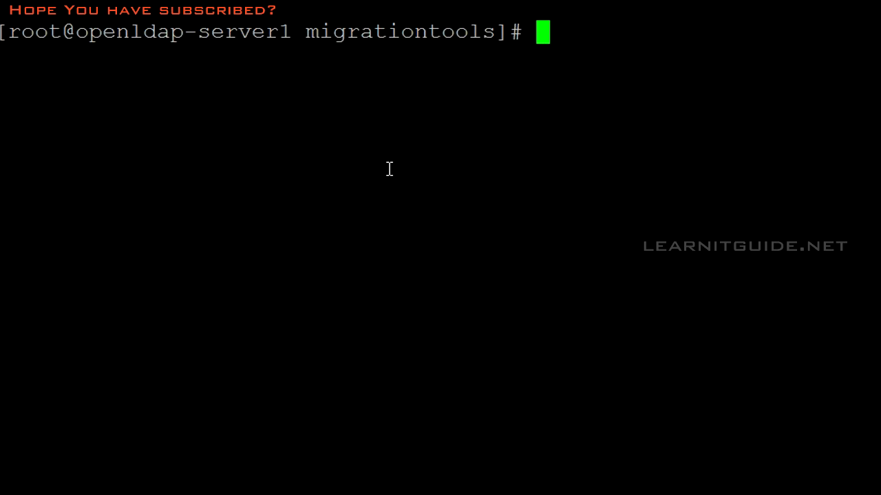
pyautogui.write('ll /home/')
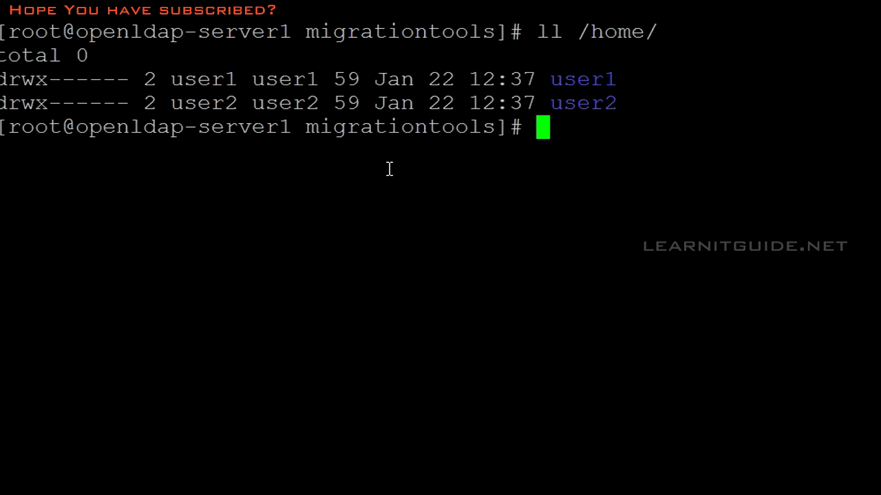
pyautogui.write('vi /e')
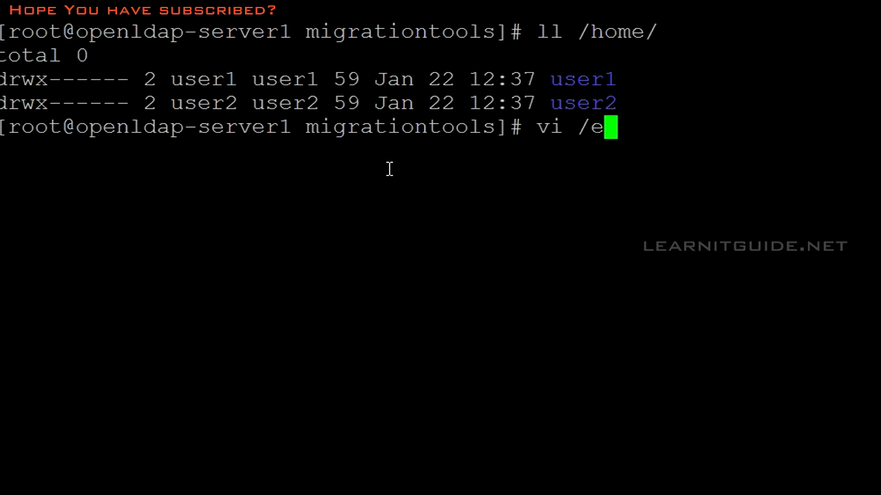
pyautogui.write('tc/exports')
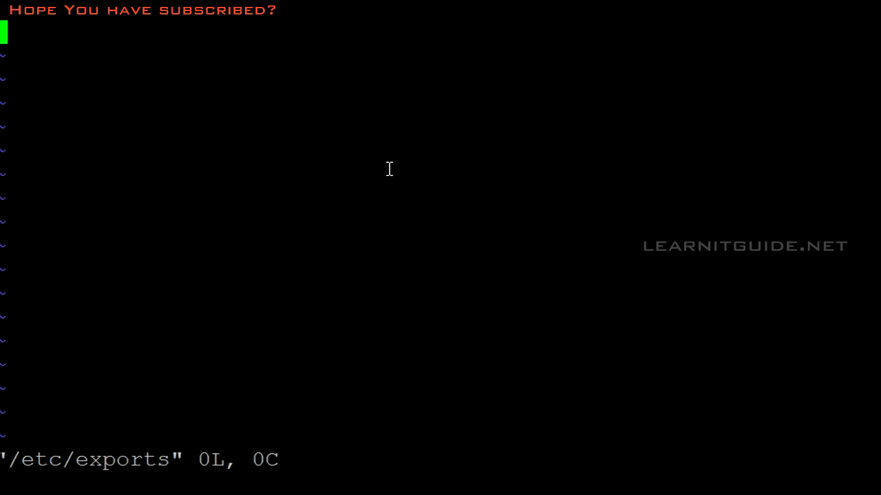
pyautogui.write('/home/ *')
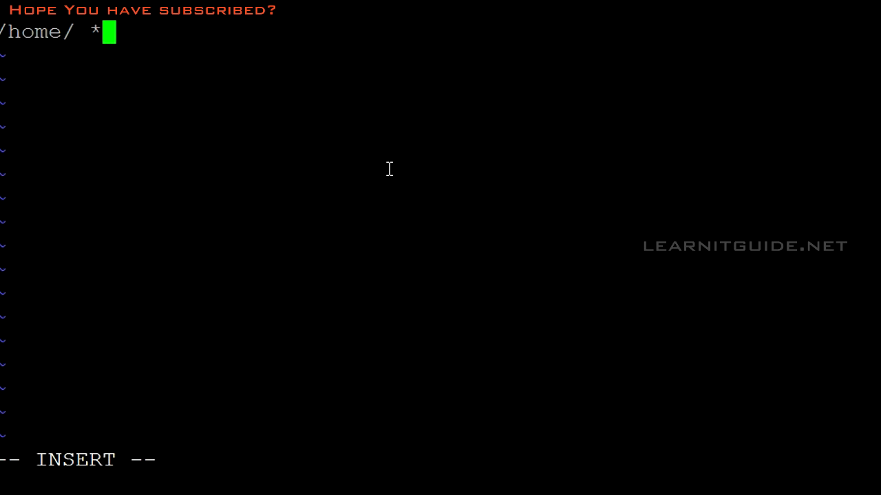
pyautogui.write('(rw)')
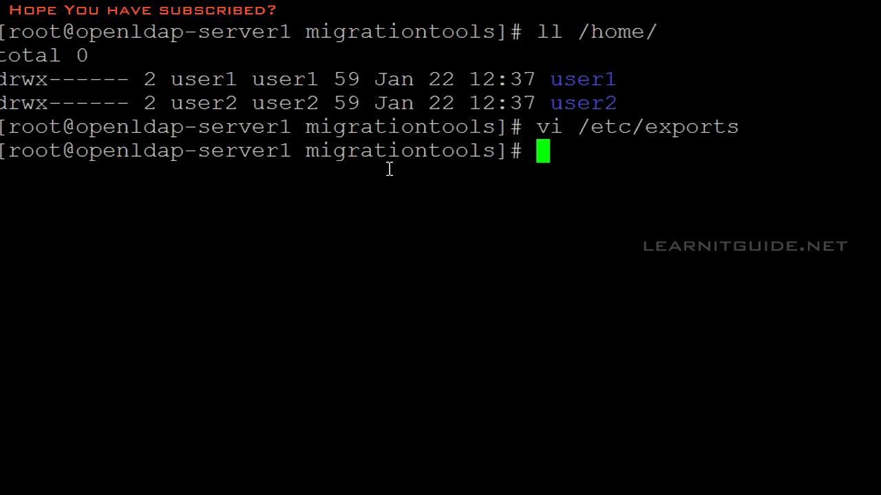
# Install the rpcbind NFS packages on the server with yum.
pyautogui.click(529, 260)
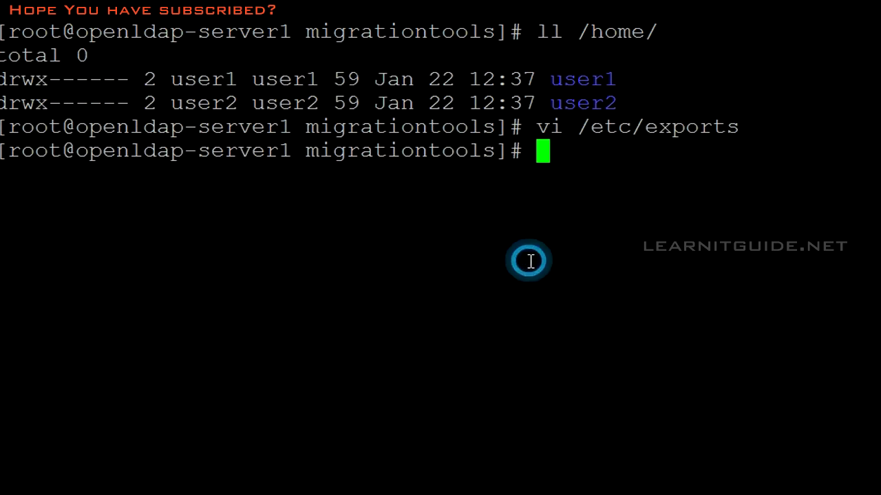
pyautogui.write('yum -u')
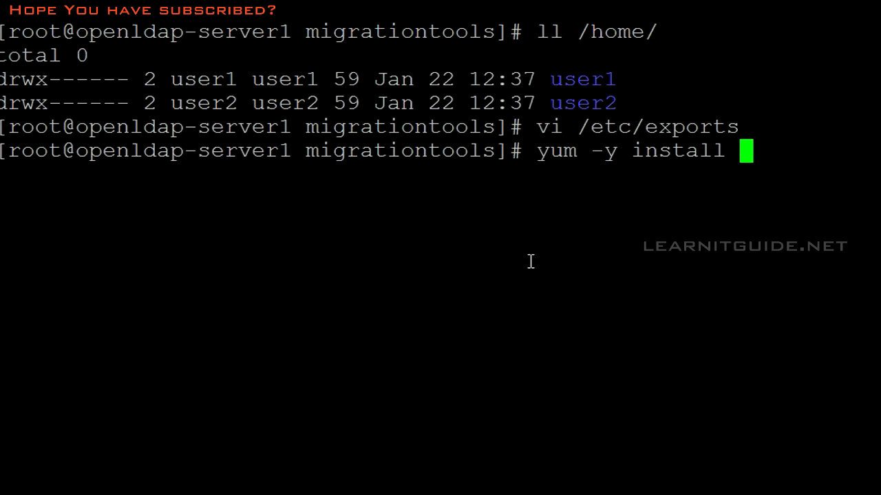
pyautogui.write('rpcbind nfs-t')
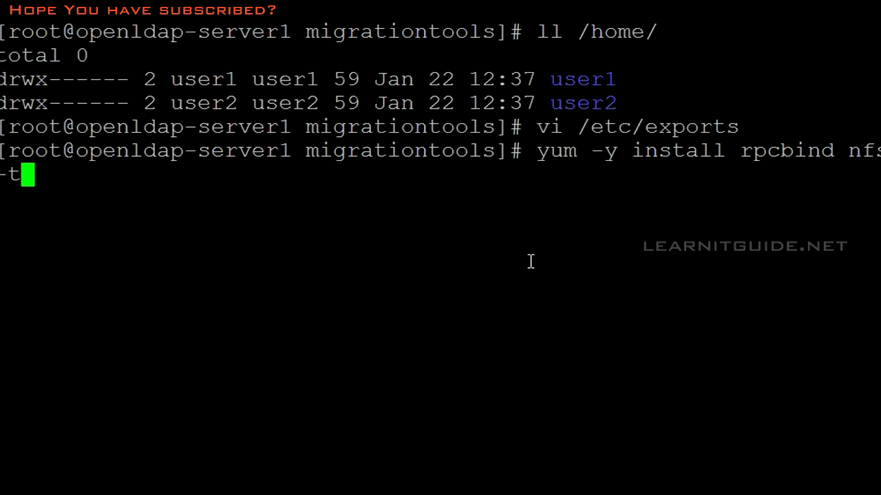
pyautogui.press('Return')
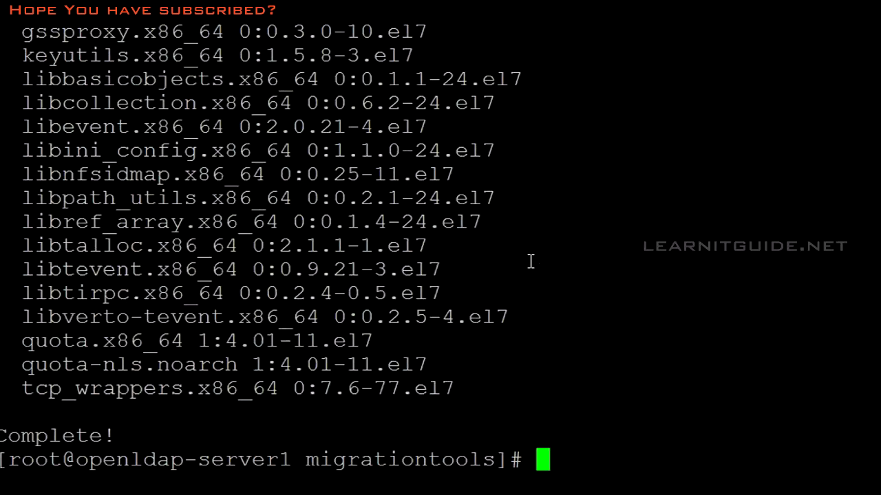
# Start rpcbind and nfs, and check exports with showmount -e localhost.
pyautogui.write('systemctl start')
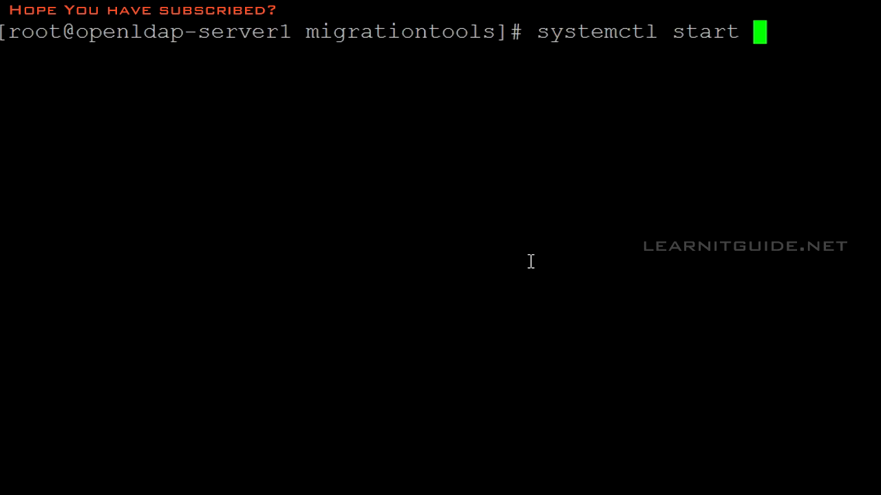
pyautogui.write('rpcbind')
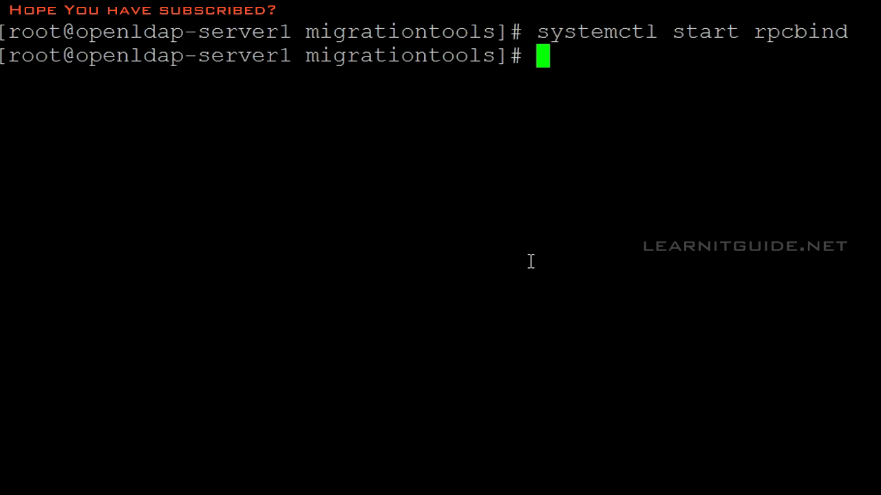
pyautogui.write('systemctl start nfs')
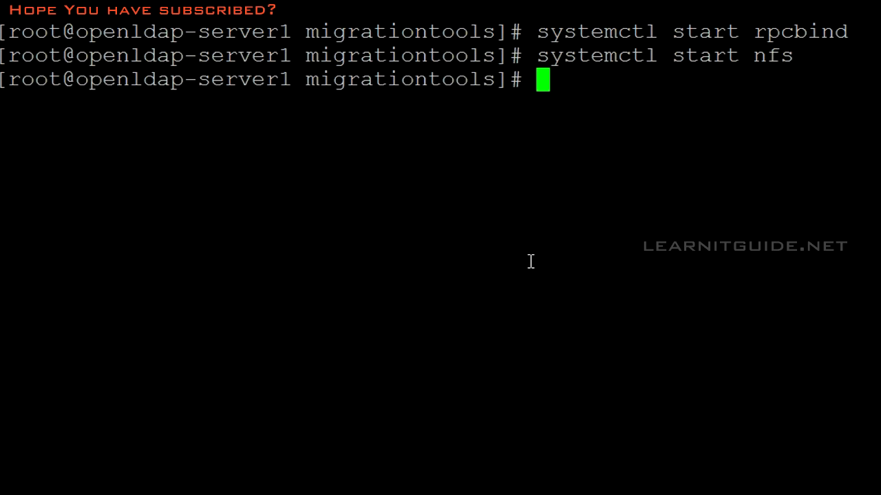
pyautogui.moveTo(309, 272)
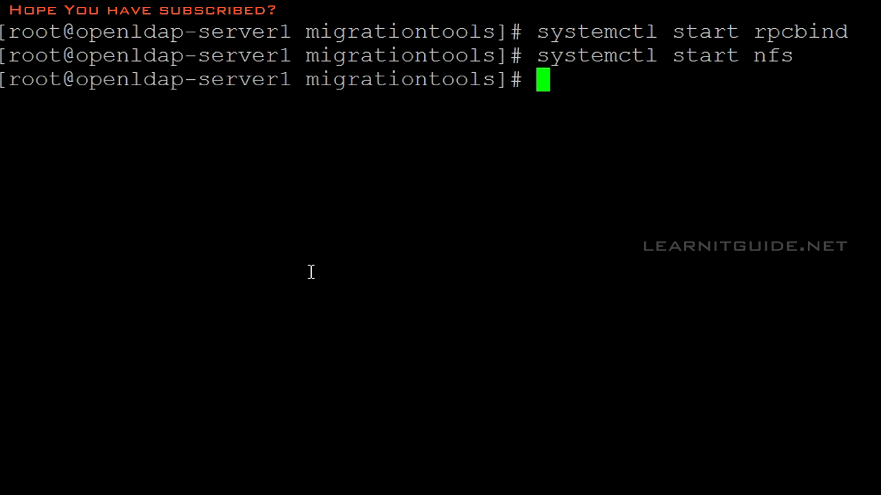
pyautogui.write('showmount -e')
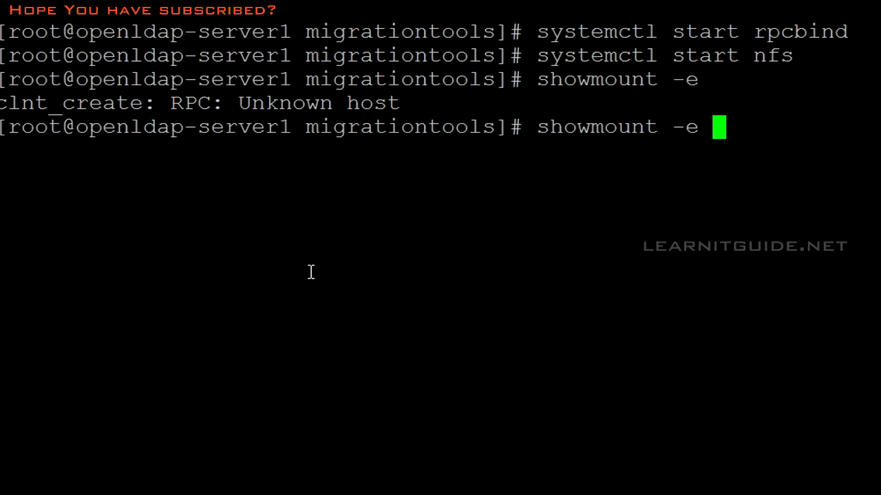
pyautogui.write('localhost')
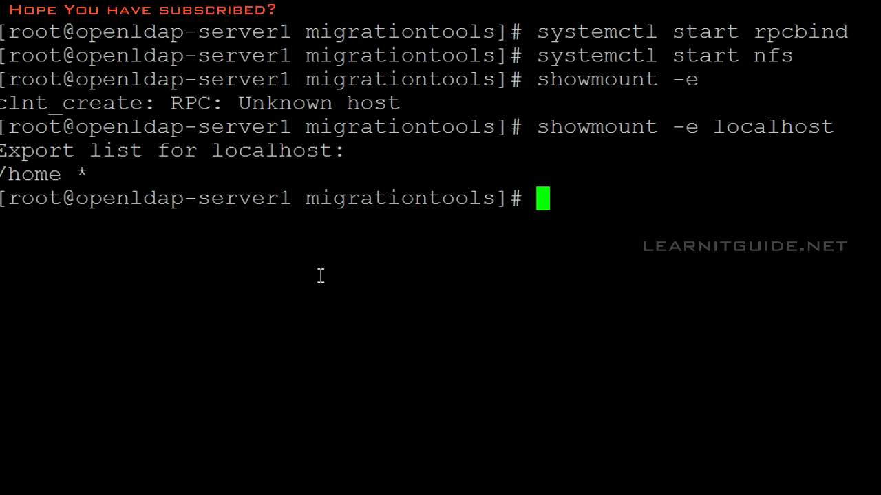
pyautogui.moveTo(263, 285)
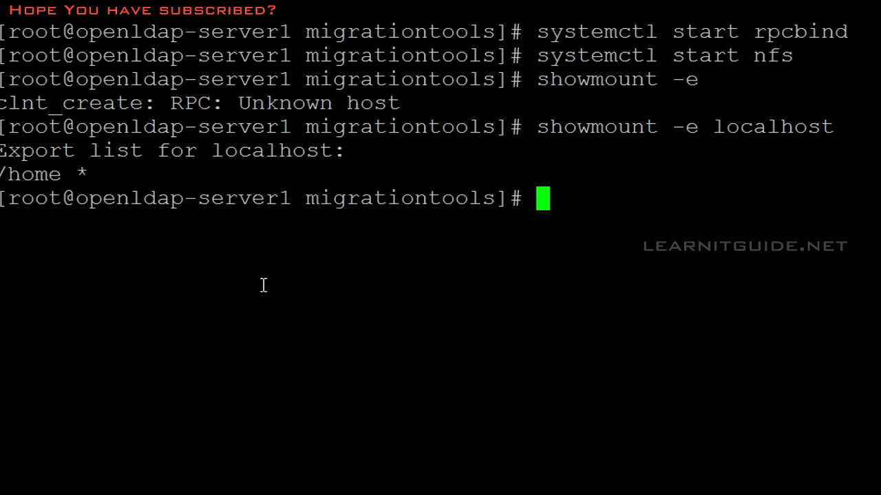
pyautogui.moveTo(326, 288)
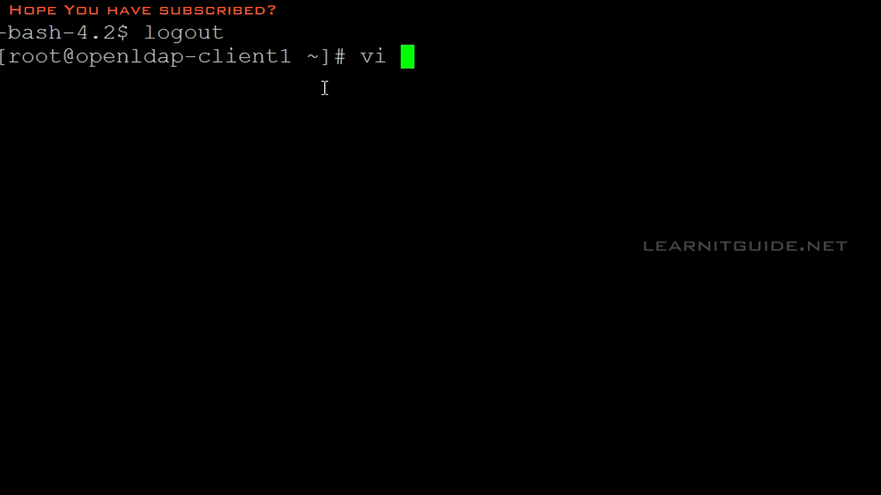
# Append a 'server:/home /home auto defaults 0 0' line to /etc/fstab and save.
pyautogui.write('/etc/fstab')
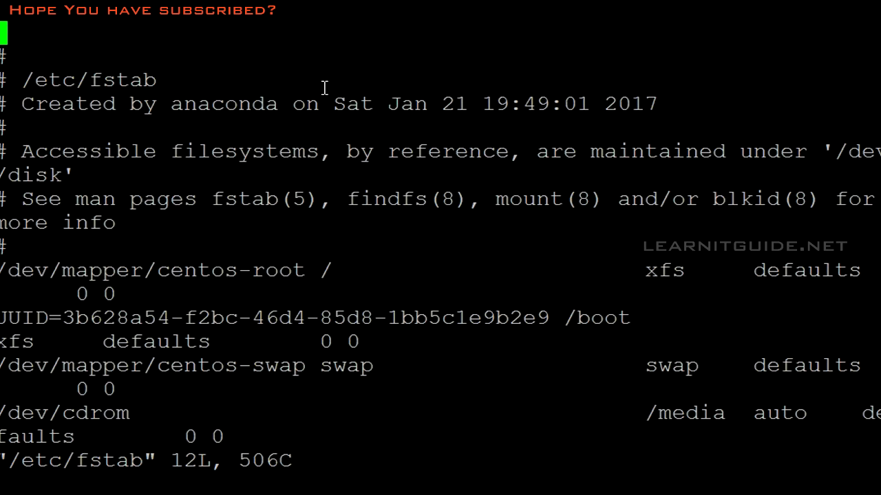
pyautogui.press('Down')
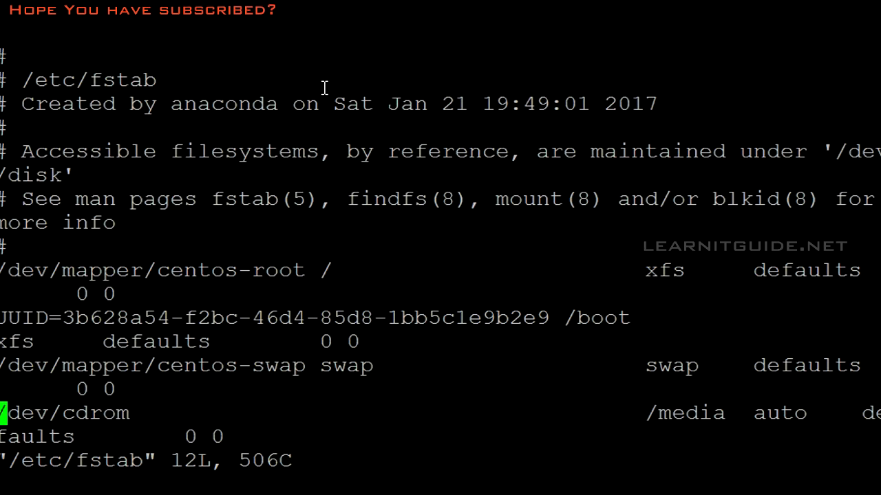
pyautogui.press('i')
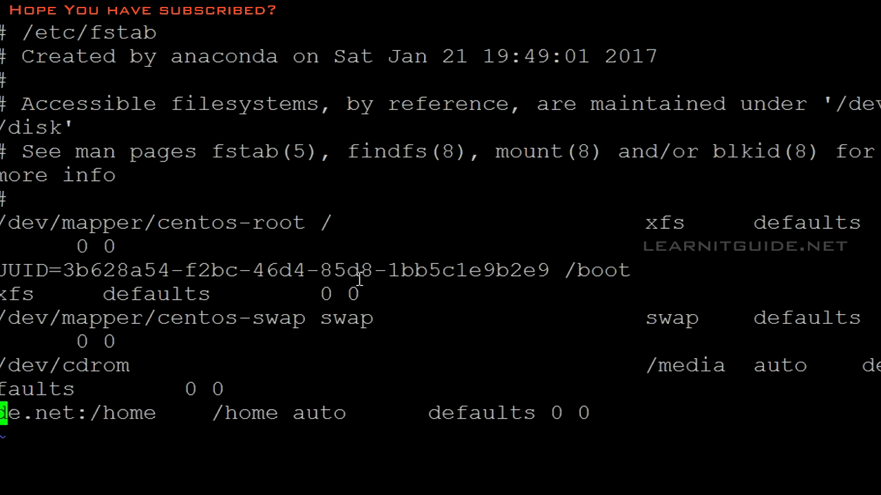
pyautogui.press('i')
pyautogui.write('mount -a')
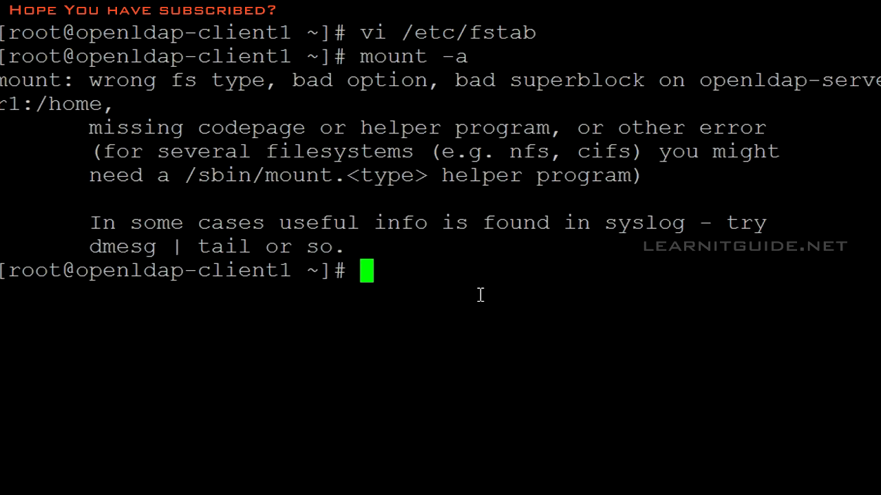
# Install rpcbind and nfs-utils, mount 192.168.2.61:/home on /home, and verify with df -h.
pyautogui.write('mount openldap-server1')
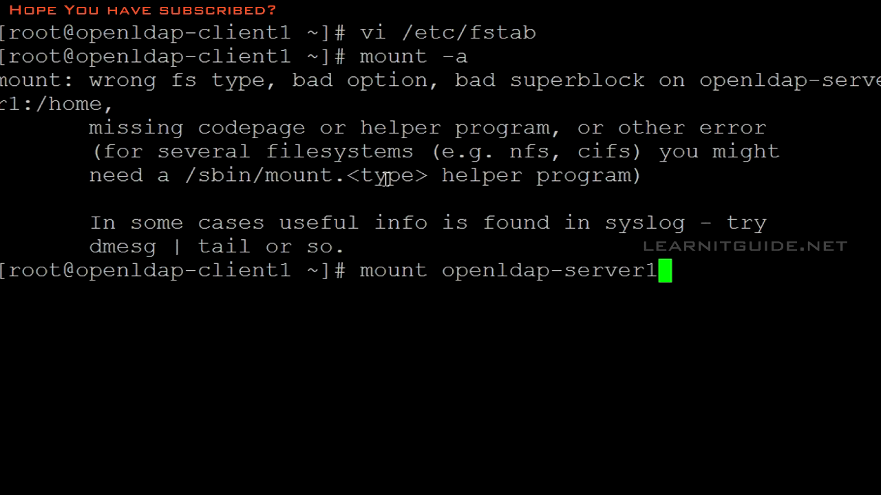
pyautogui.write(':/home /home^C')
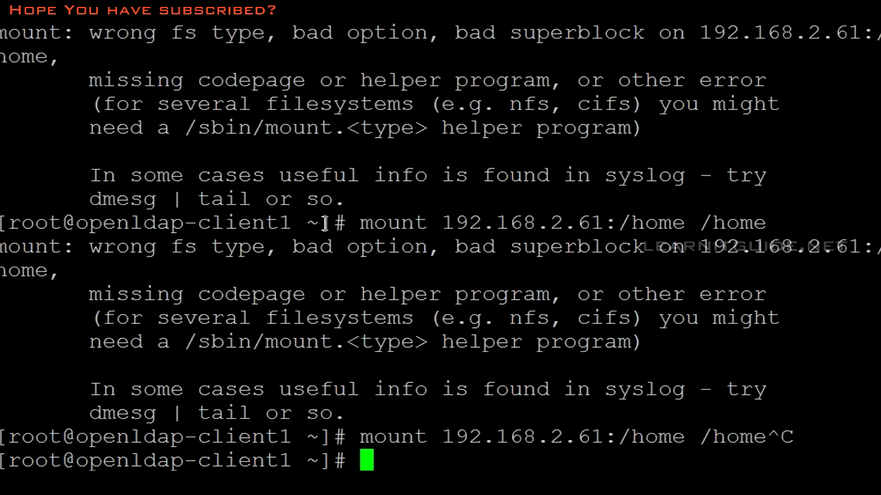
pyautogui.write('yum -y install rpcbind nfs-utils')
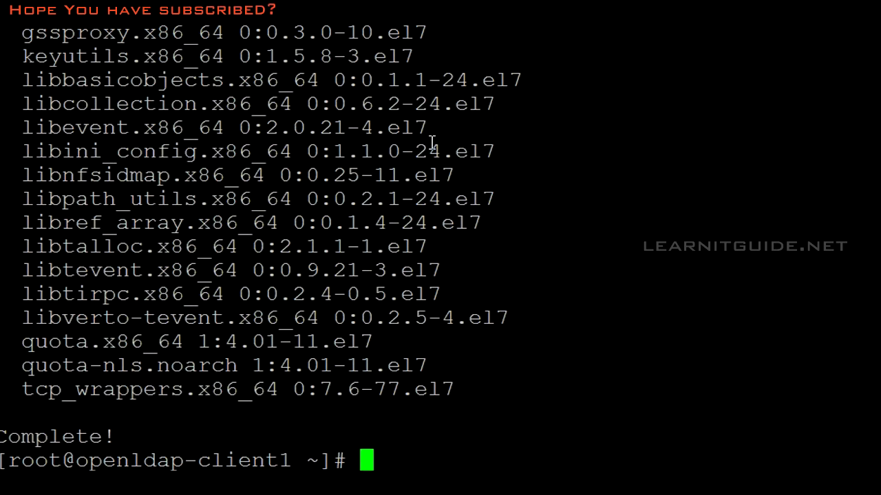
pyautogui.write('yum -y install rpcbind nfs-utils')
pyautogui.write('mount 192.168.2.61:/home /home')
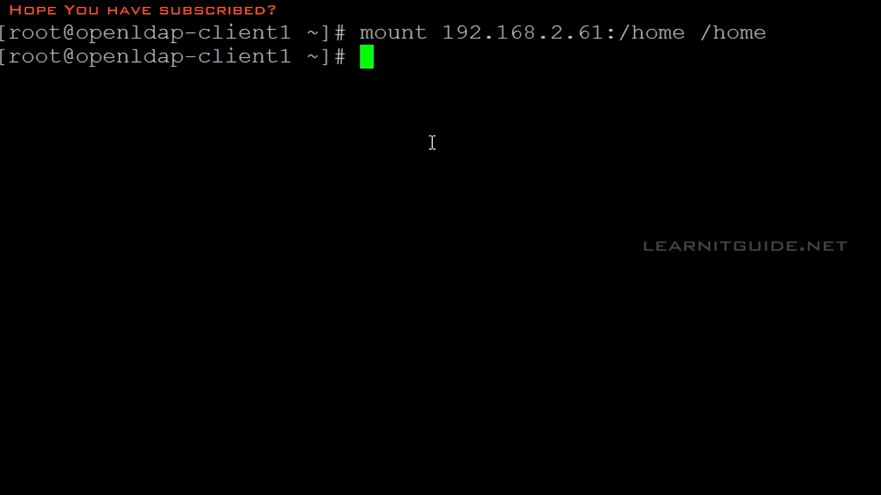
pyautogui.moveTo(693, 24)
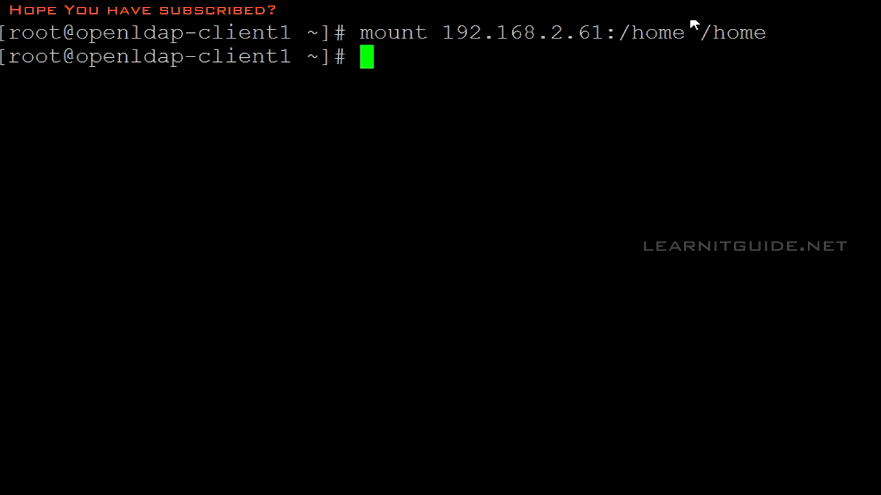
pyautogui.write('df -h')
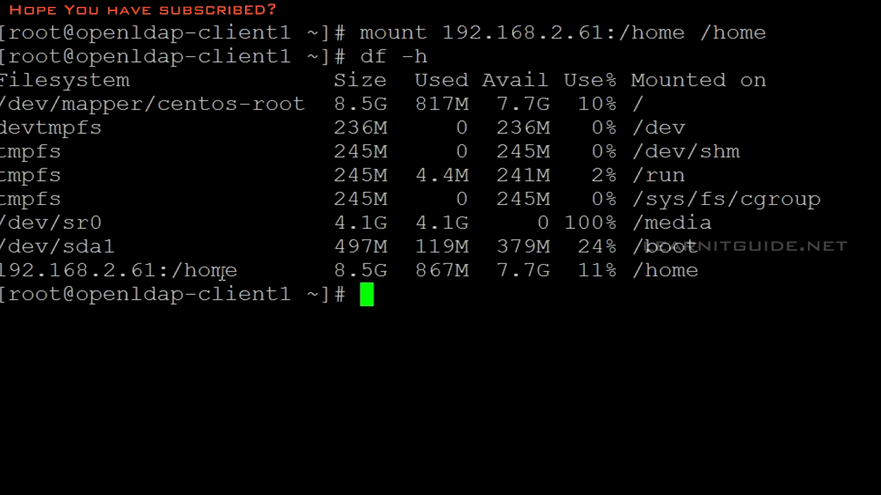
pyautogui.write('ll /home/')
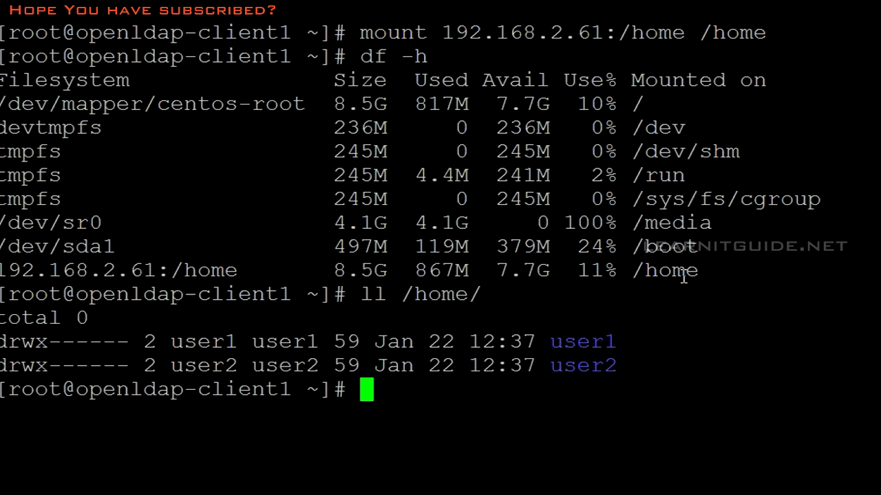
pyautogui.moveTo(657, 260)
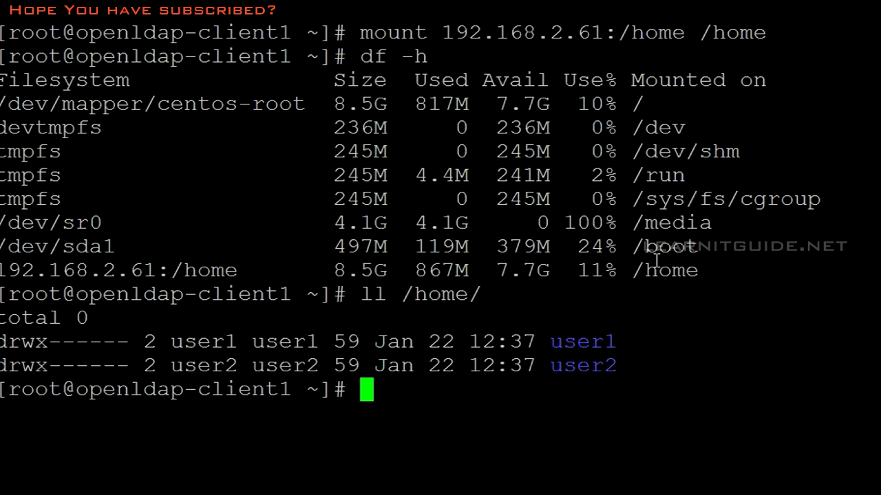
# Switch to LDAP user user1 with su - and confirm the /home/user1 home directory.
pyautogui.write('su -')
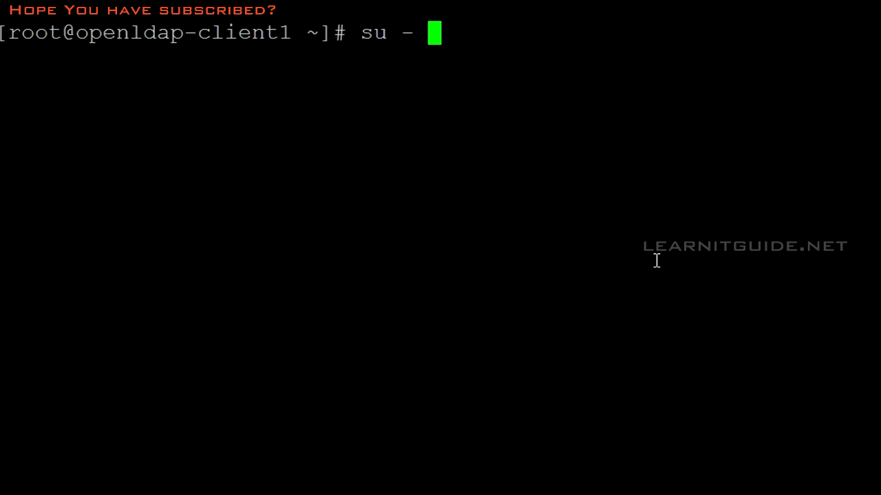
pyautogui.write('user1')
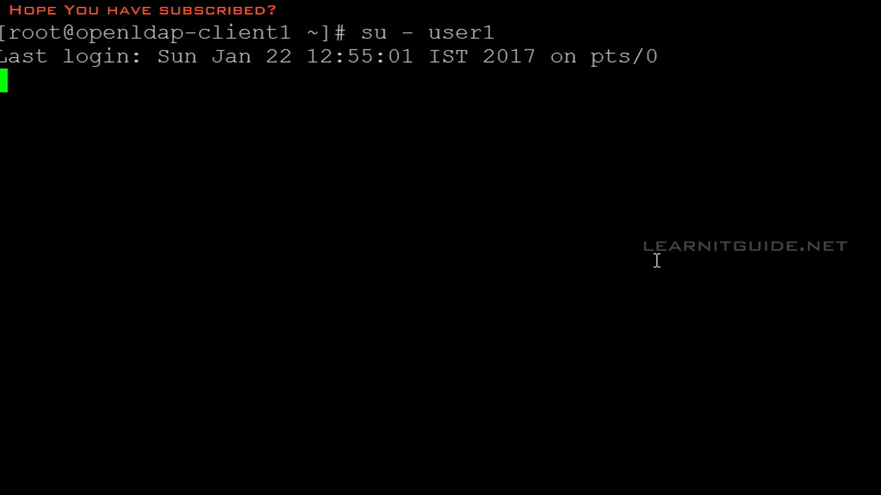
pyautogui.write('pwd')
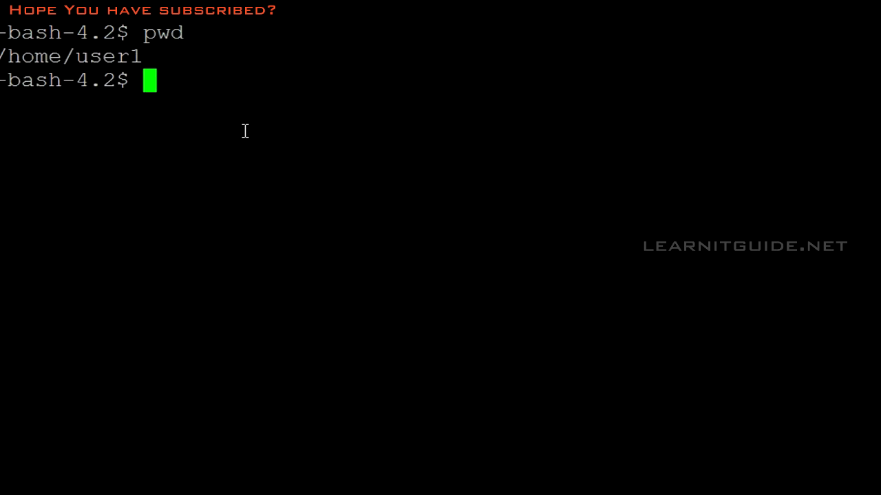
pyautogui.write('ls')
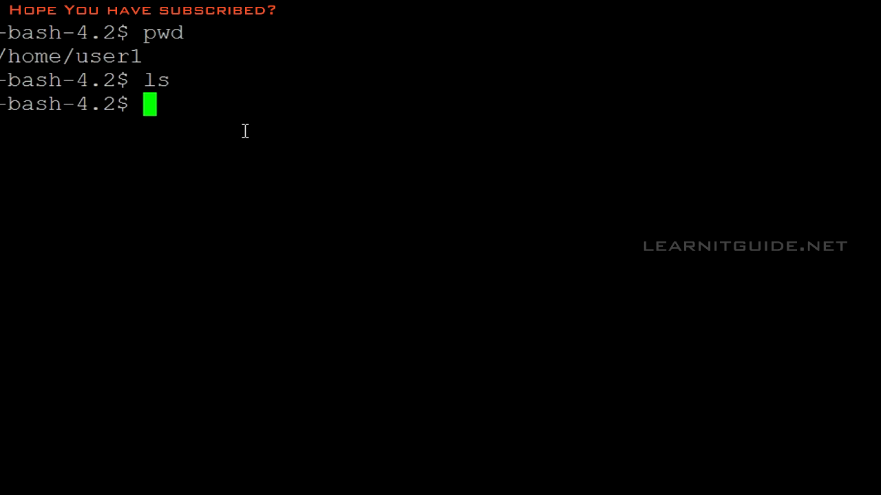
# Create empty files testing and data, then check the NFS /home mount with df.
pyautogui.write('touch')
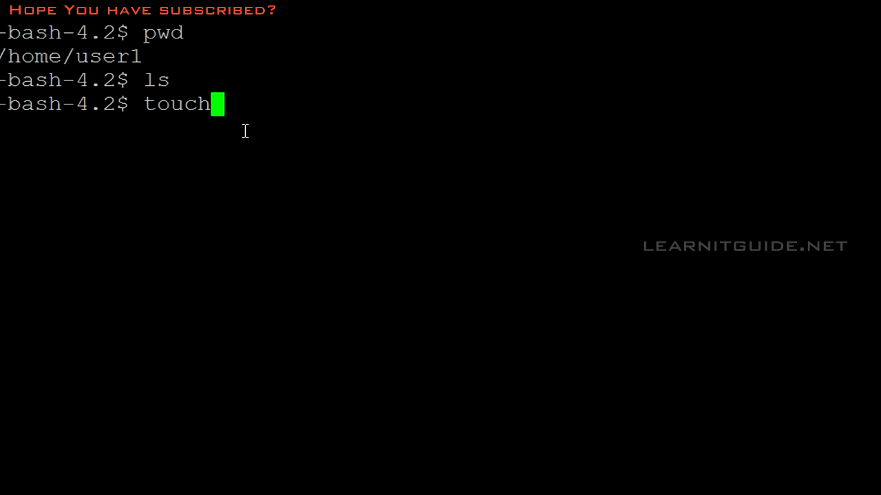
pyautogui.write('" "')
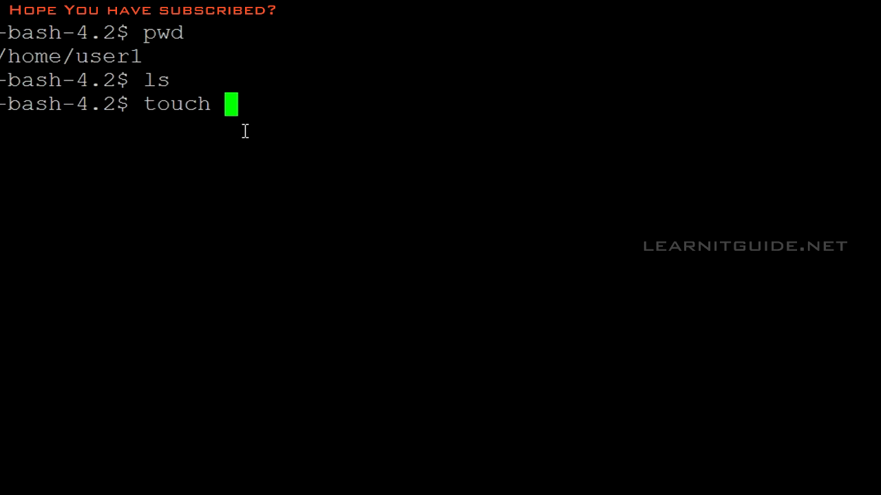
pyautogui.write('testing data')
pyautogui.write('pw')
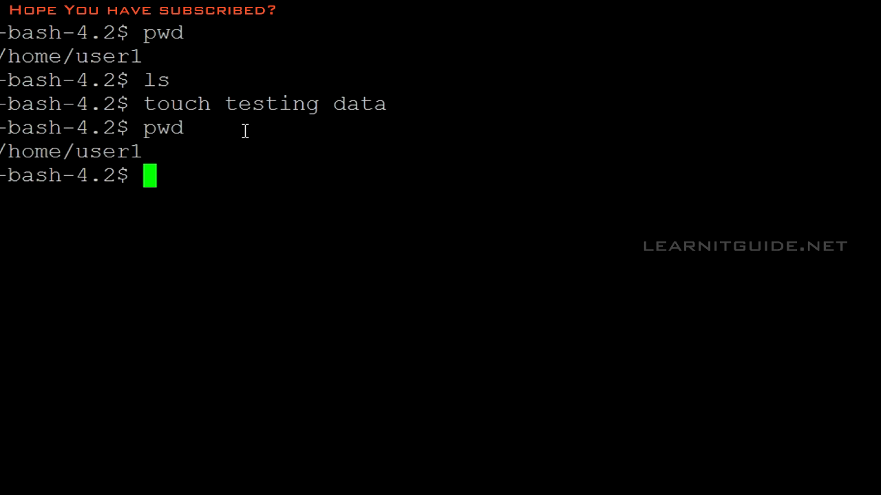
pyautogui.write('df -h')
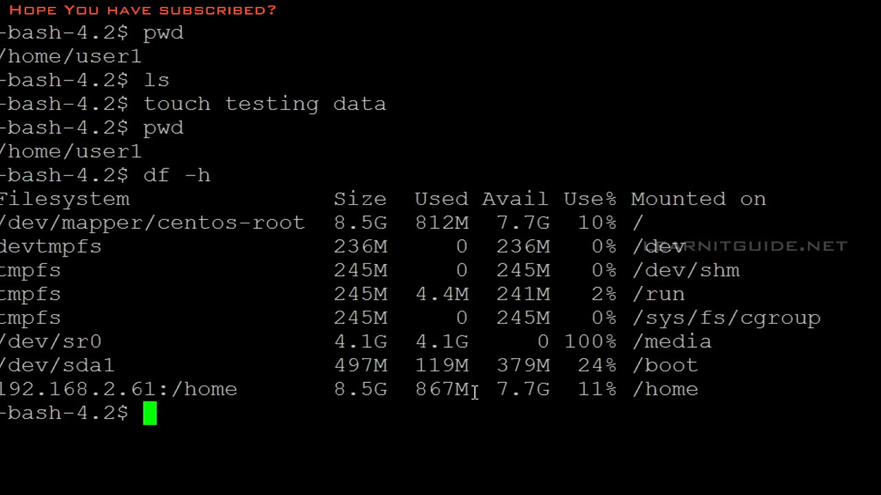
pyautogui.moveTo(172, 376)
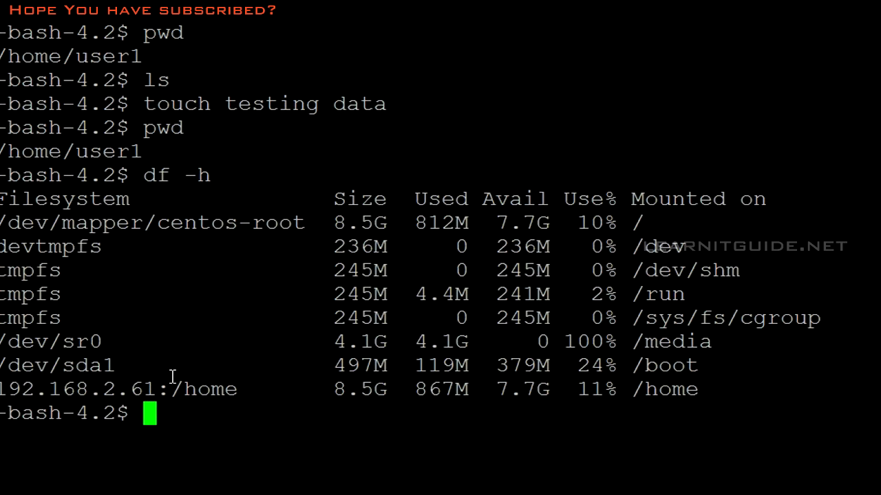
pyautogui.moveTo(174, 365)
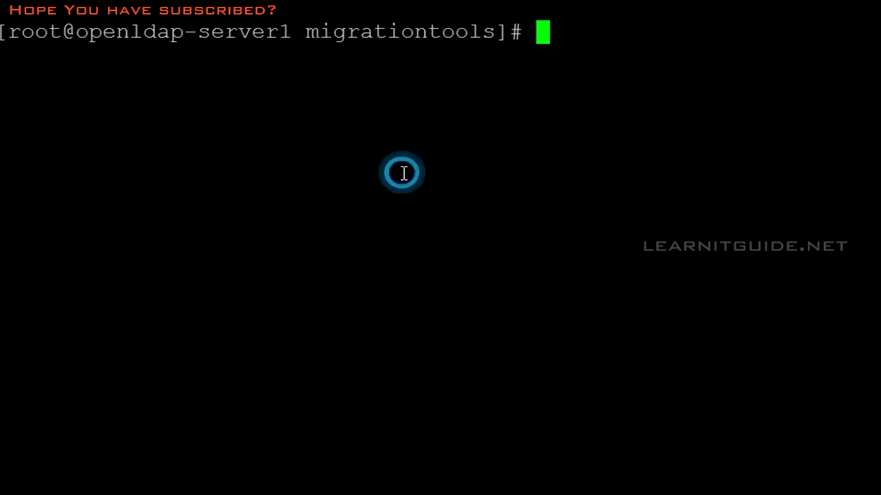
# On the server, go to /home/user1 to see the client-created testing and data files.
pyautogui.write('cd /home/')
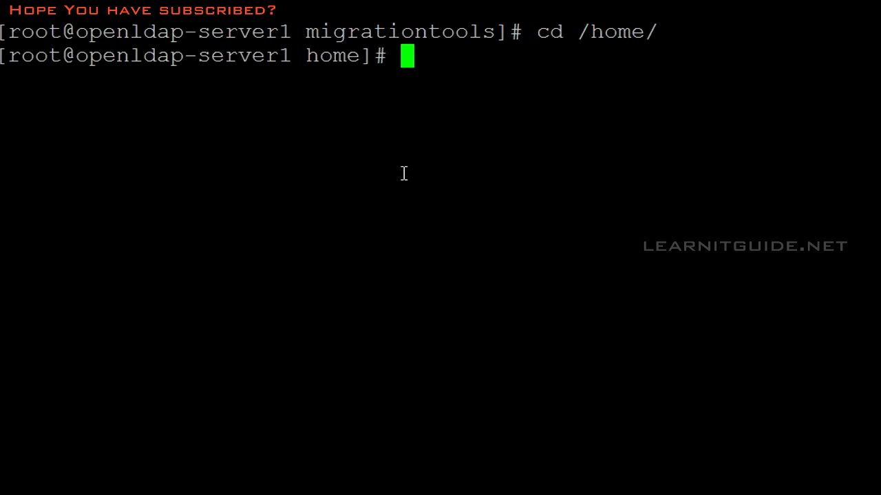
pyautogui.write('cd user1')
pyautogui.write('ls')
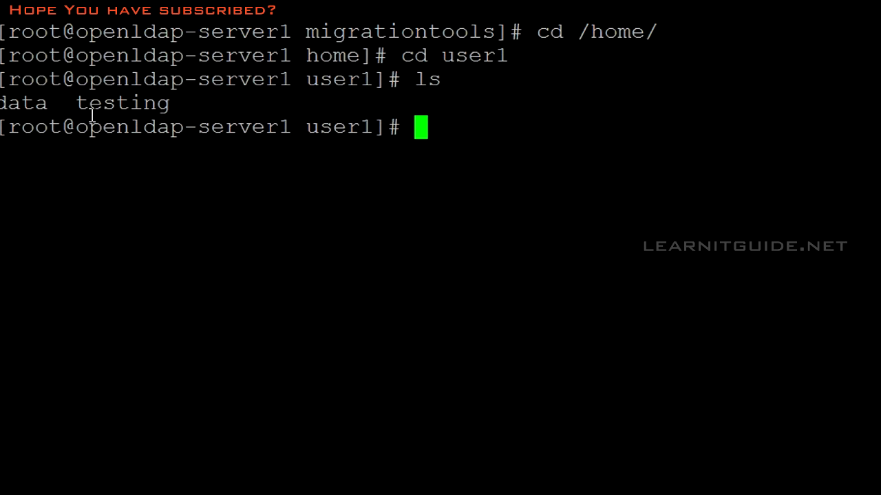
pyautogui.moveTo(292, 207)
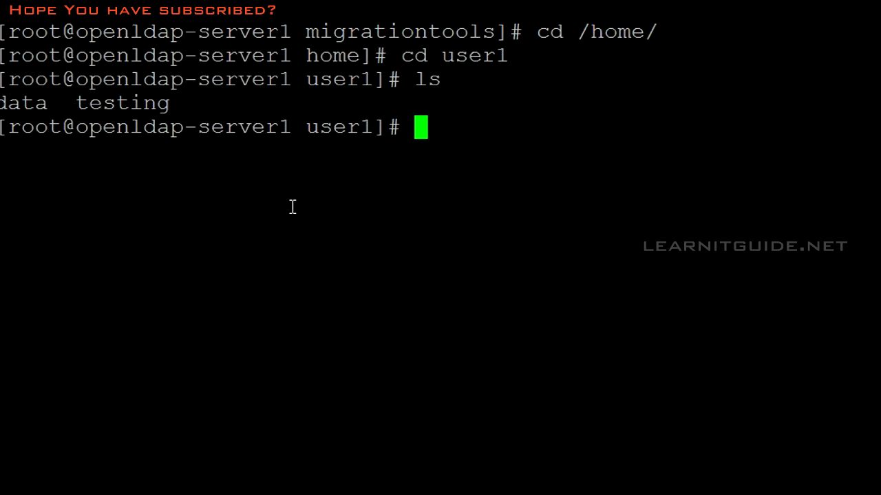
pyautogui.moveTo(277, 203)
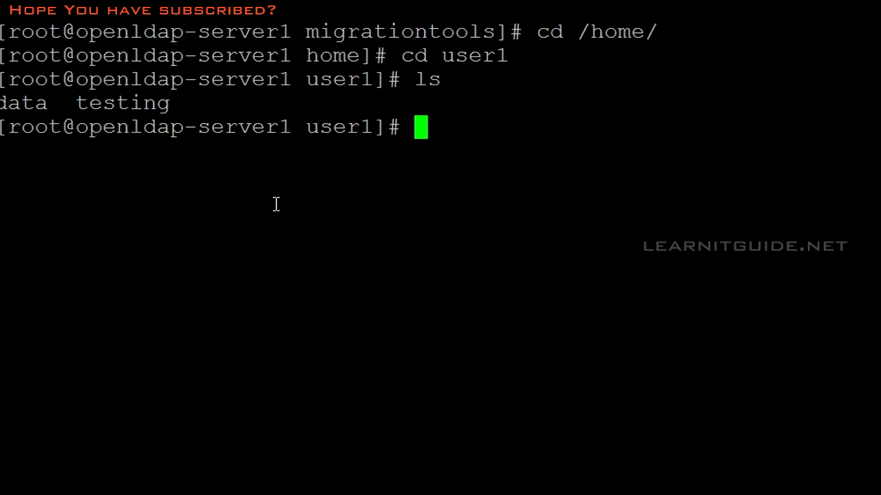
pyautogui.moveTo(443, 190)
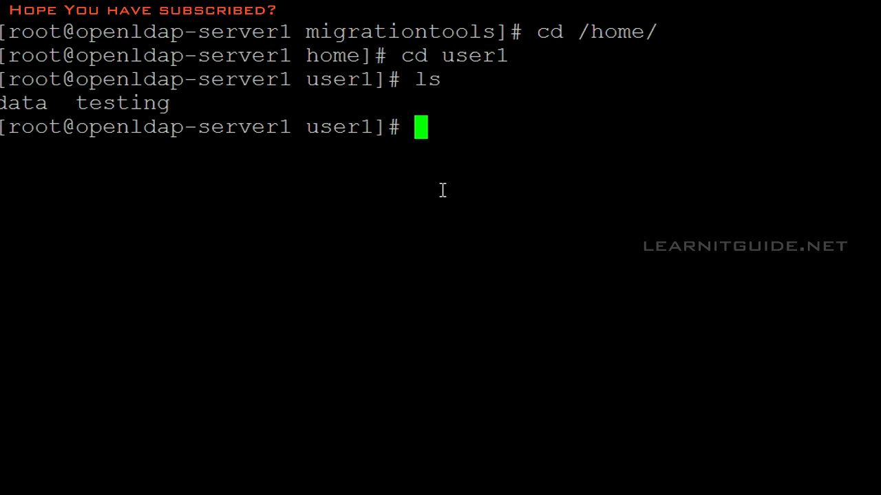